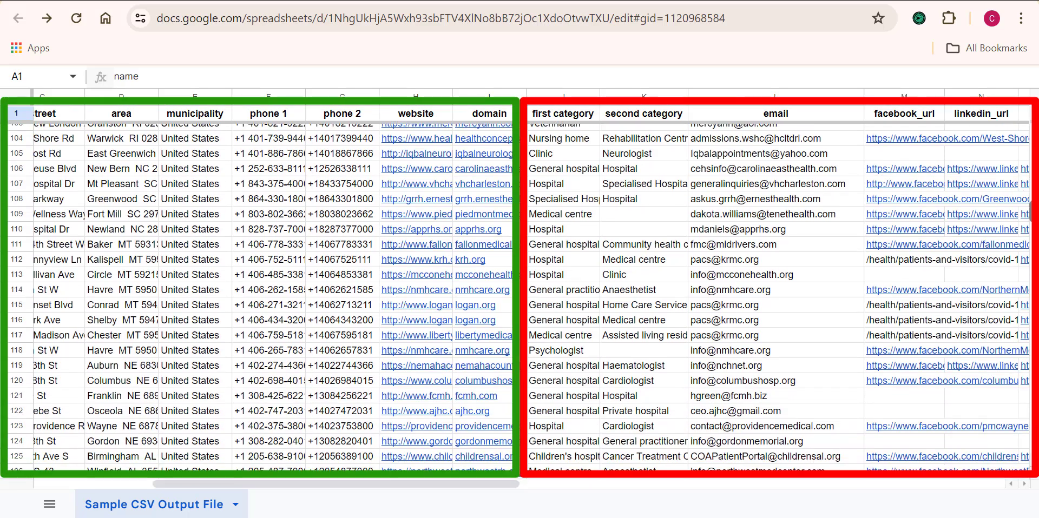
# Select the nine Electricians keyword lines in the Notepad notes and cut them.
pyautogui.scroll(-3)
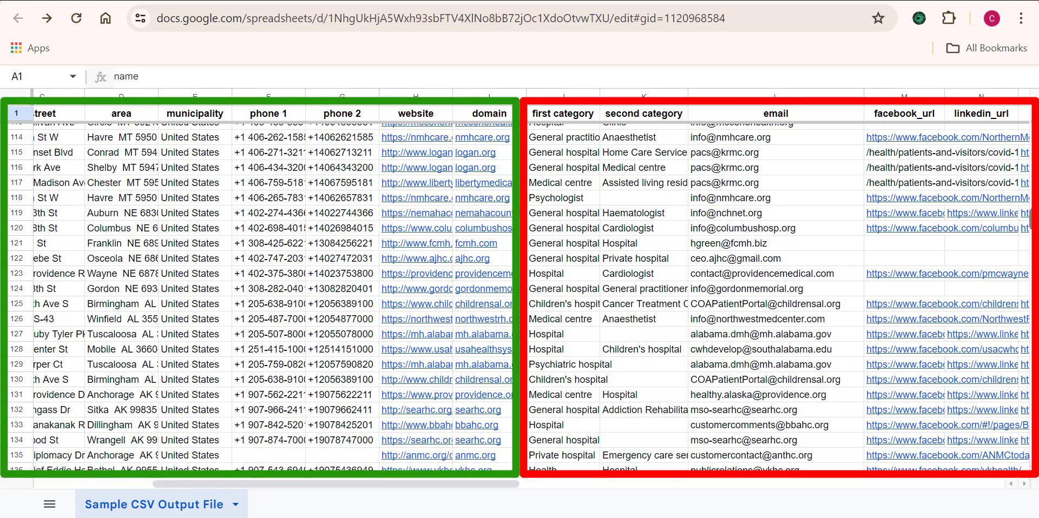
pyautogui.scroll(-3)
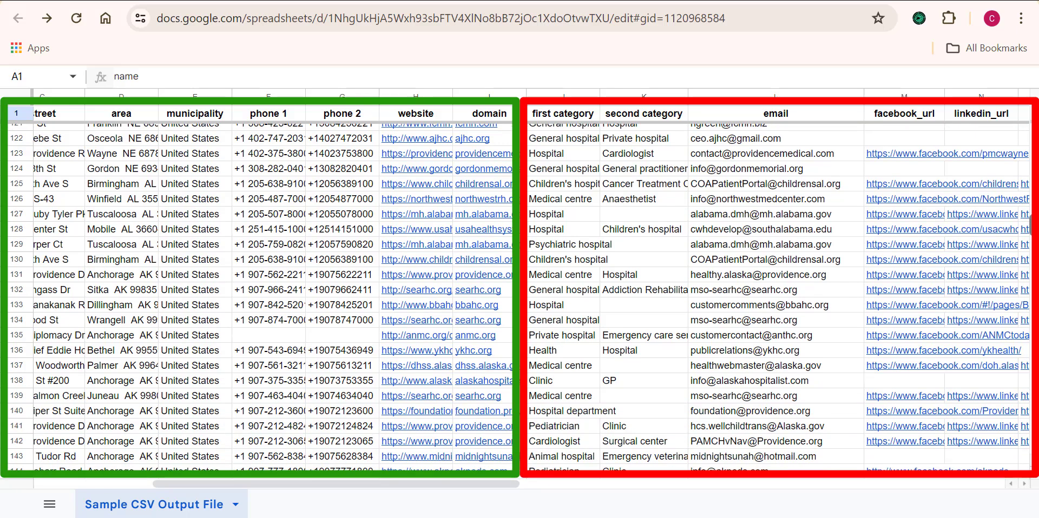
pyautogui.scroll(-3)
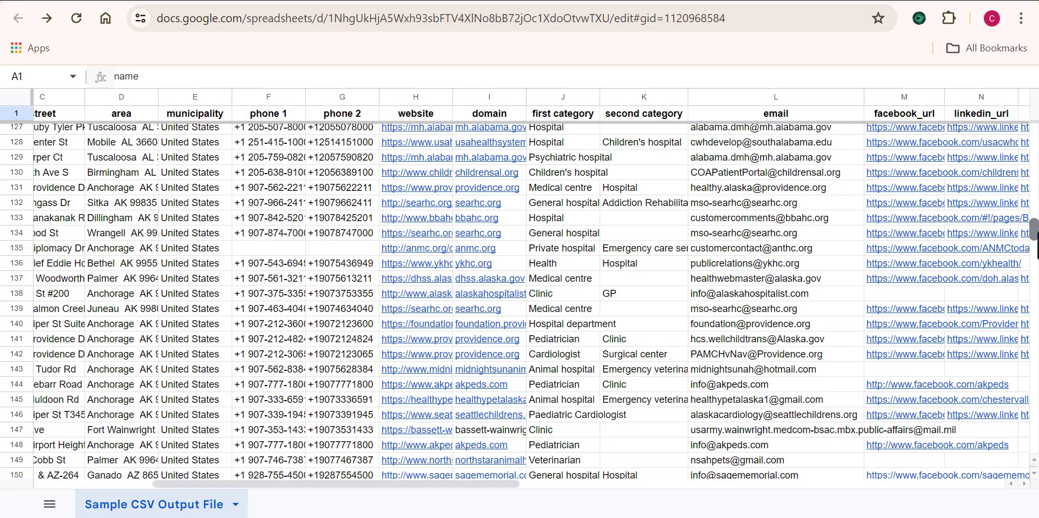
pyautogui.scroll(-3)
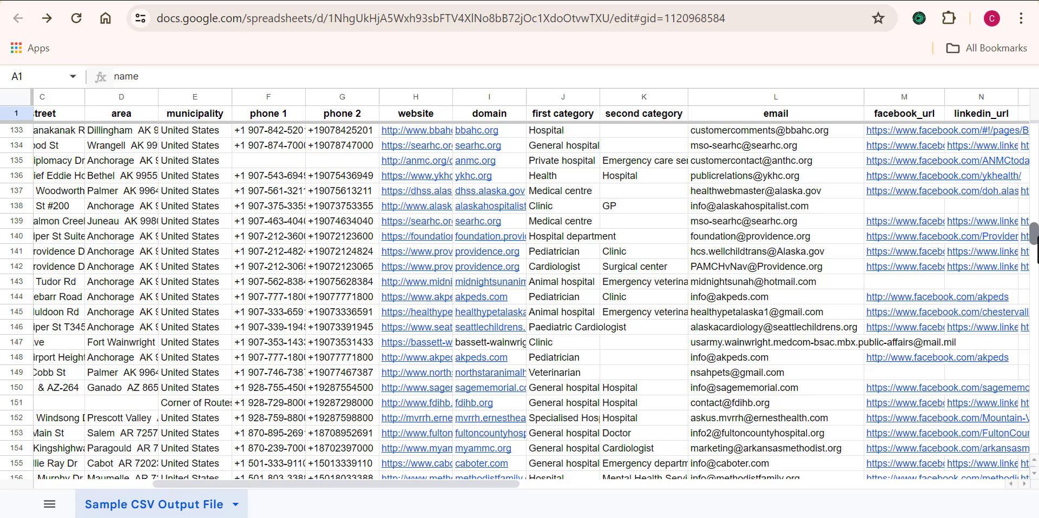
pyautogui.scroll(-3)
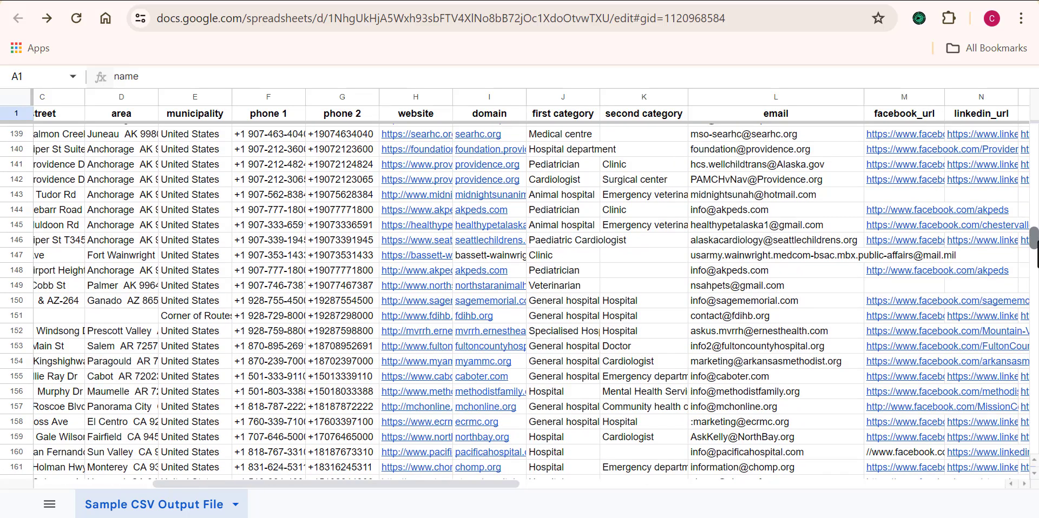
pyautogui.scroll(-3)
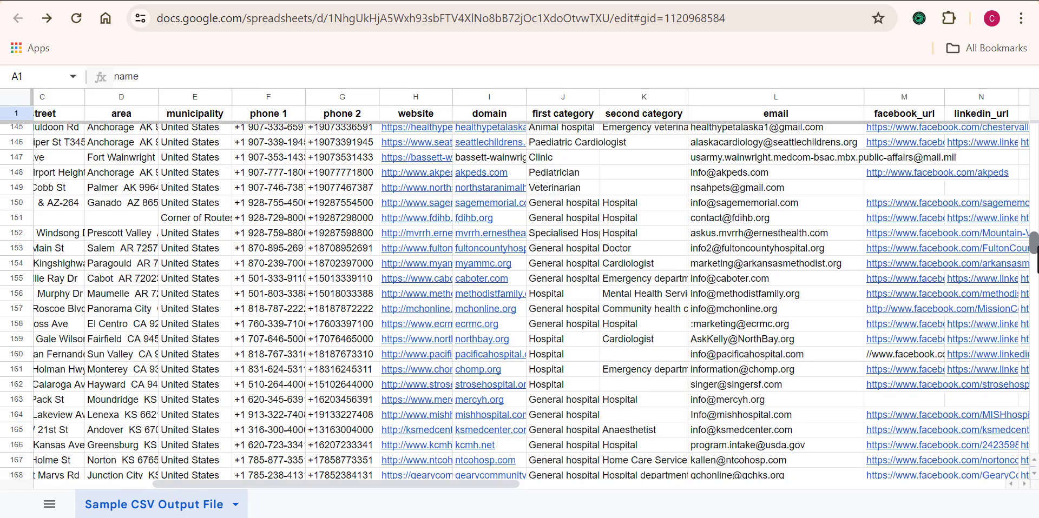
pyautogui.scroll(-3)
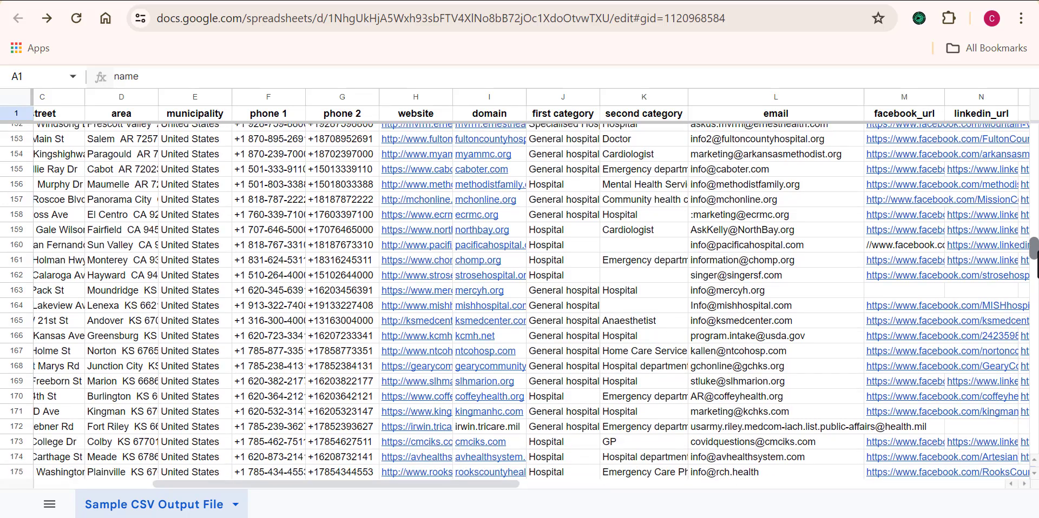
pyautogui.scroll(-3)
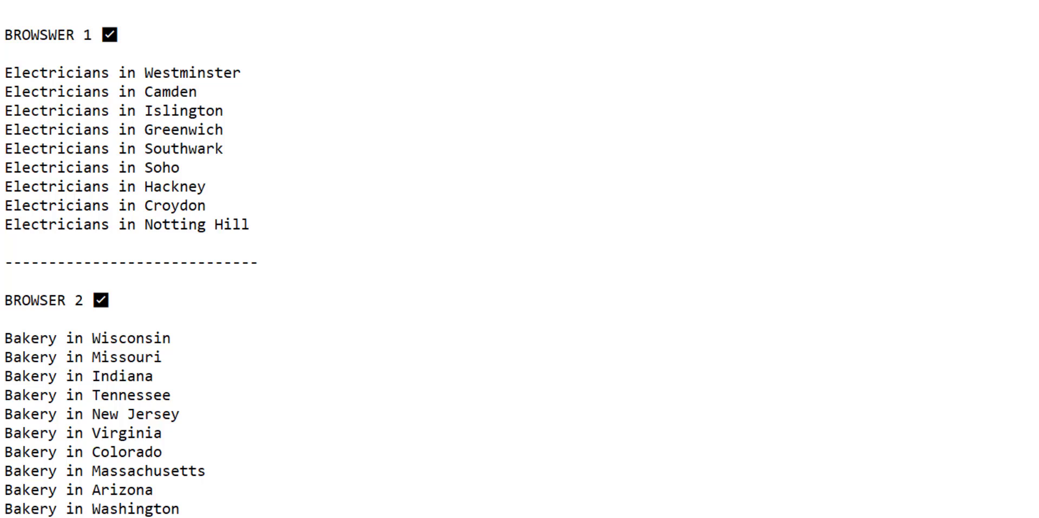
pyautogui.moveTo(5, 73); pyautogui.dragTo(136, 111)
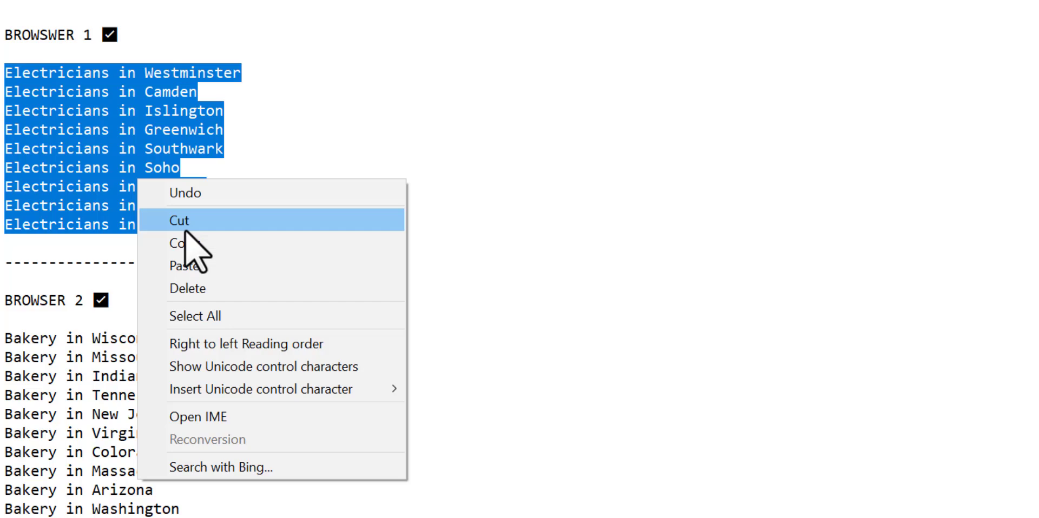
pyautogui.click(180, 220)
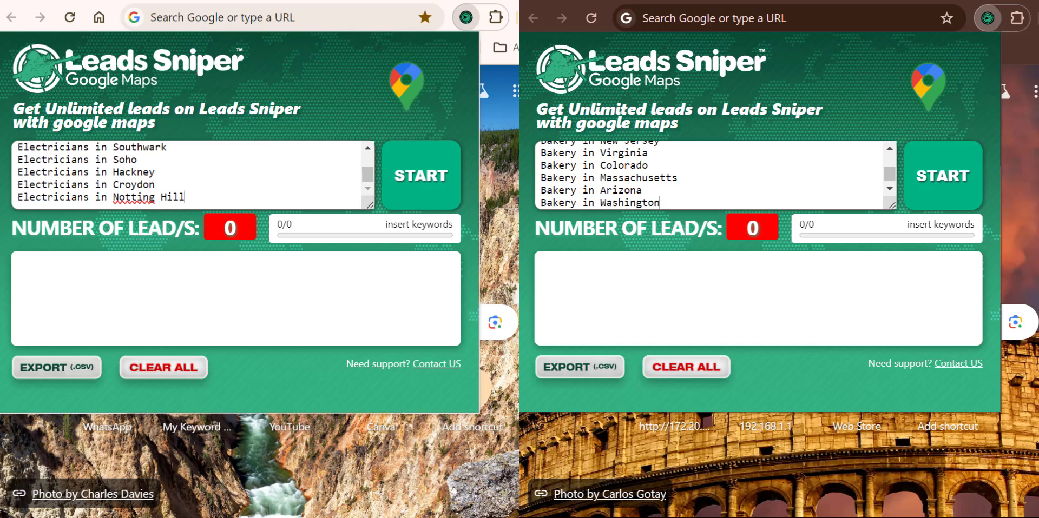
# Paste the keyword lists into both Leads Sniper windows and start the Electricians and Bakery scrapes.
pyautogui.rightClick(134, 197)
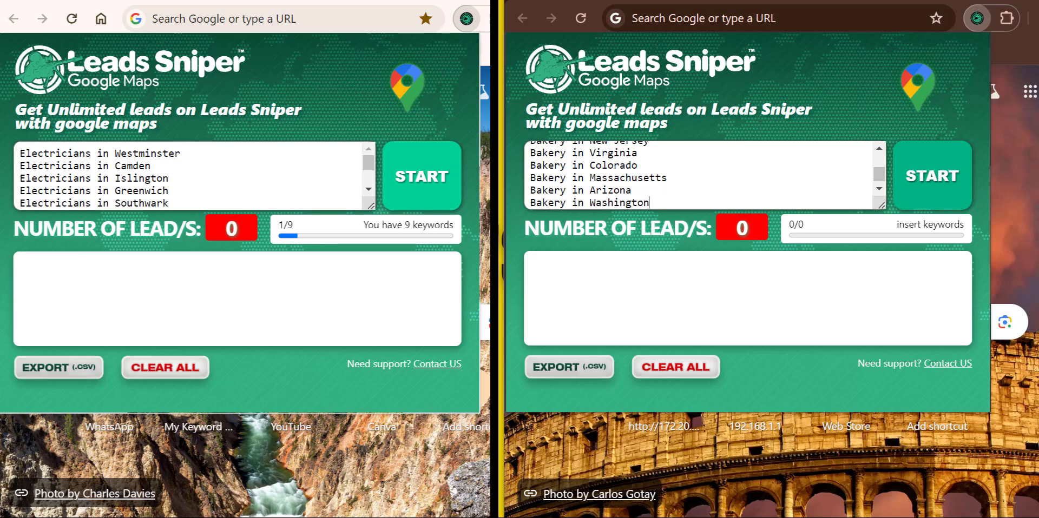
pyautogui.click(421, 177)
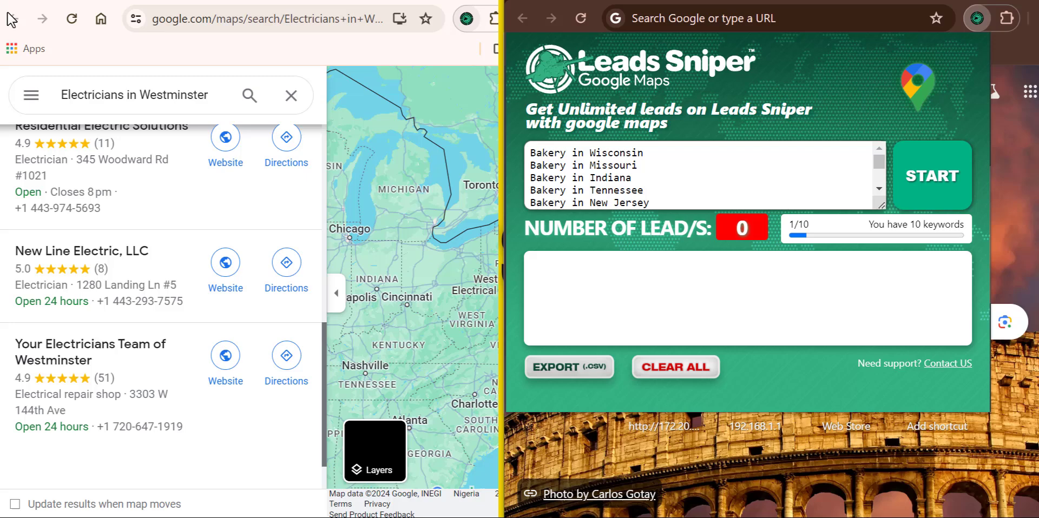
pyautogui.scroll(-3)
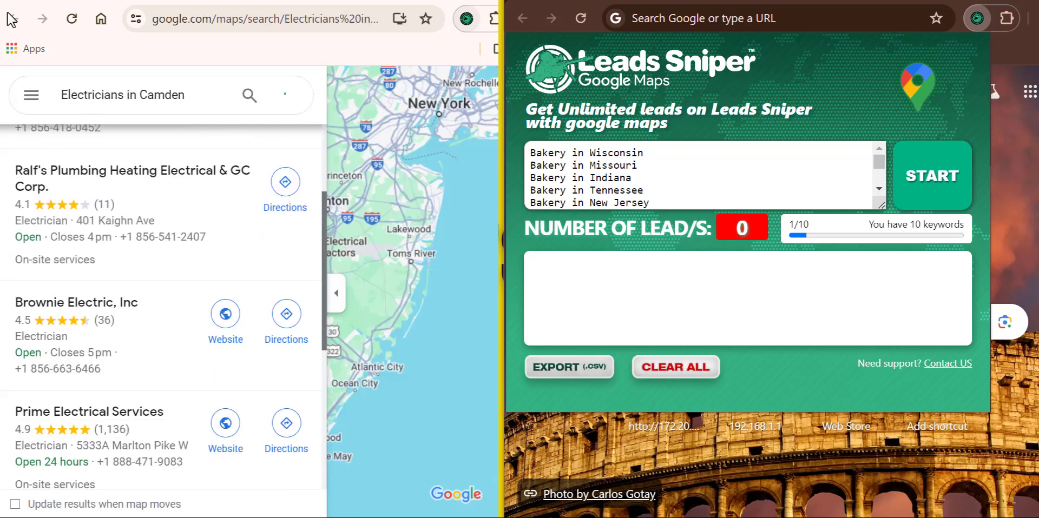
pyautogui.click(930, 175)
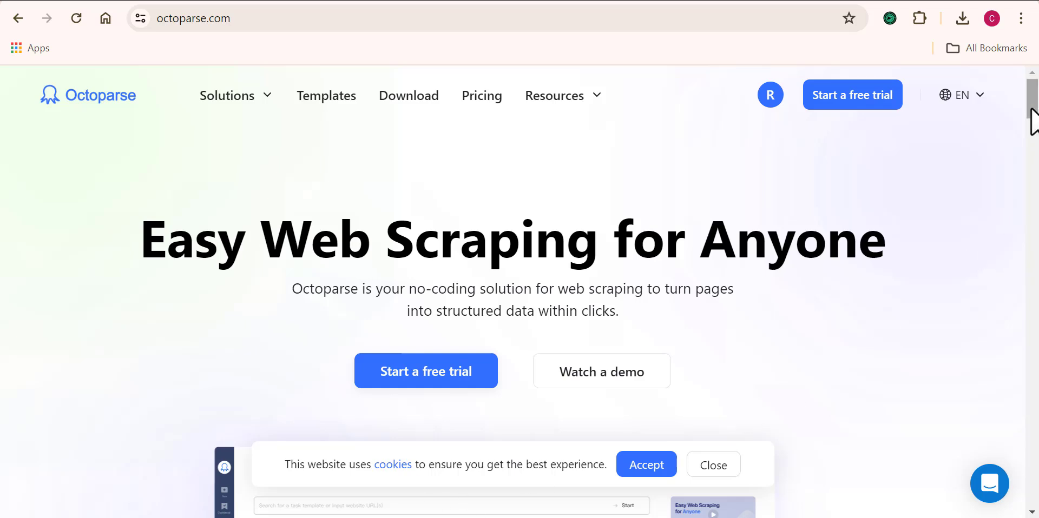
# Go through the Octoparse free trial page and account overview, then download the desktop app installer.
pyautogui.scroll(-3)
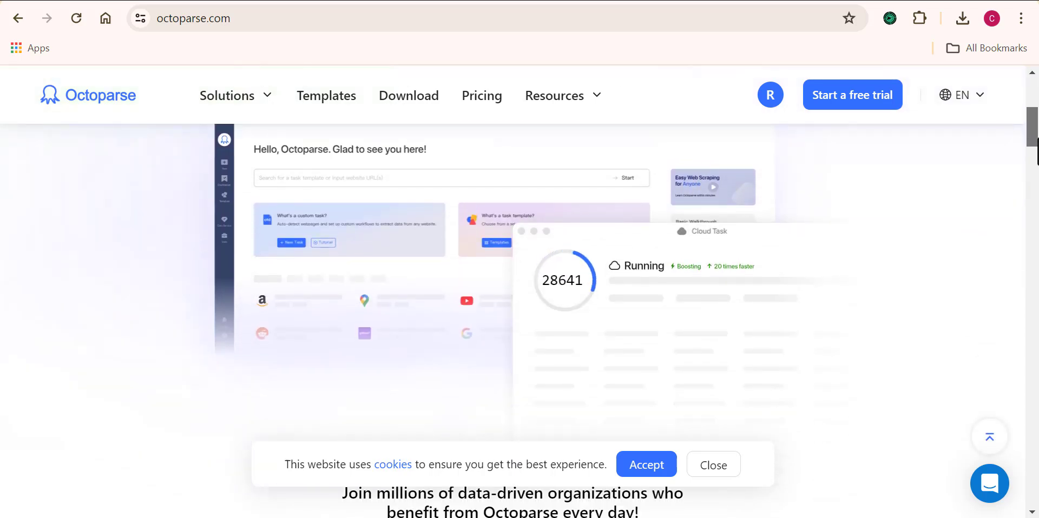
pyautogui.scroll(-3)
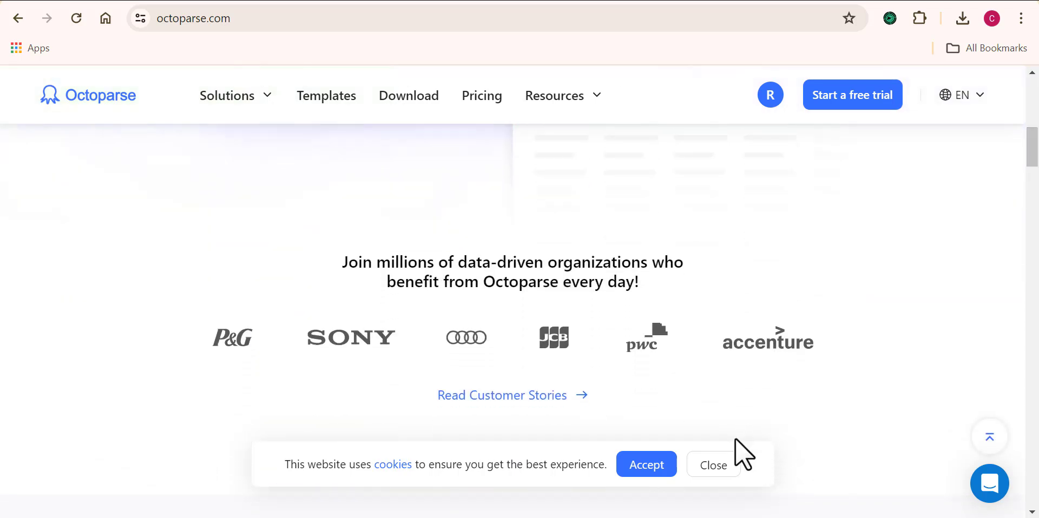
pyautogui.click(852, 95)
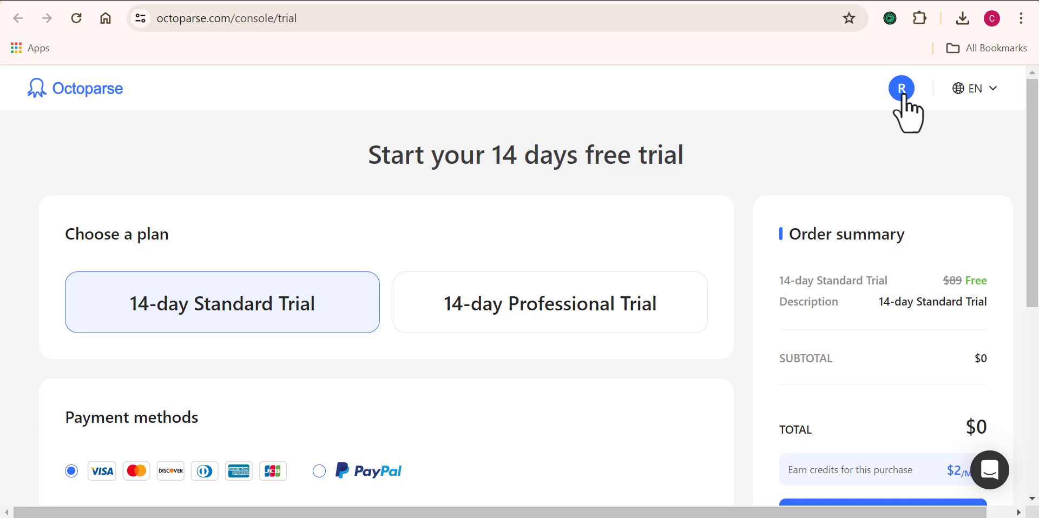
pyautogui.click(899, 88)
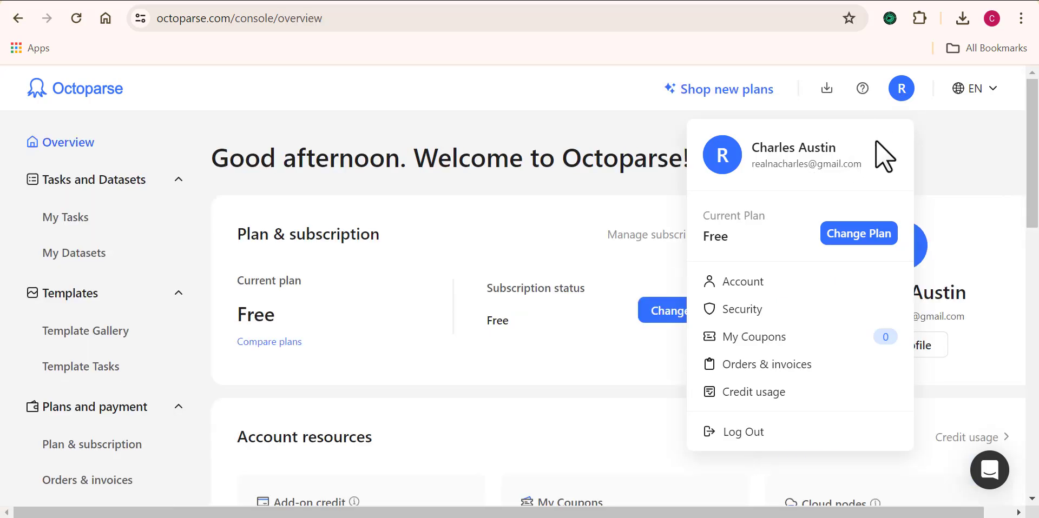
pyautogui.click(927, 159)
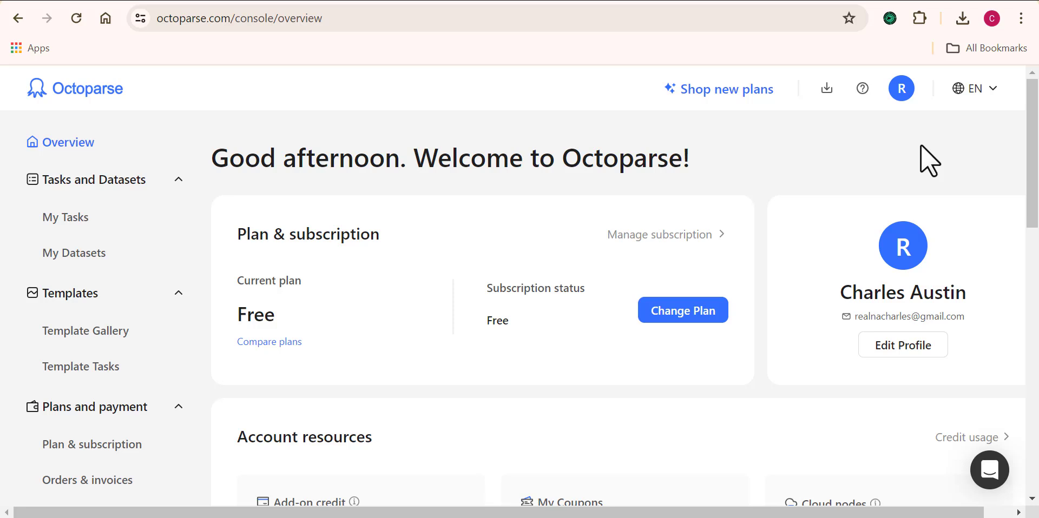
pyautogui.moveTo(782, 510)
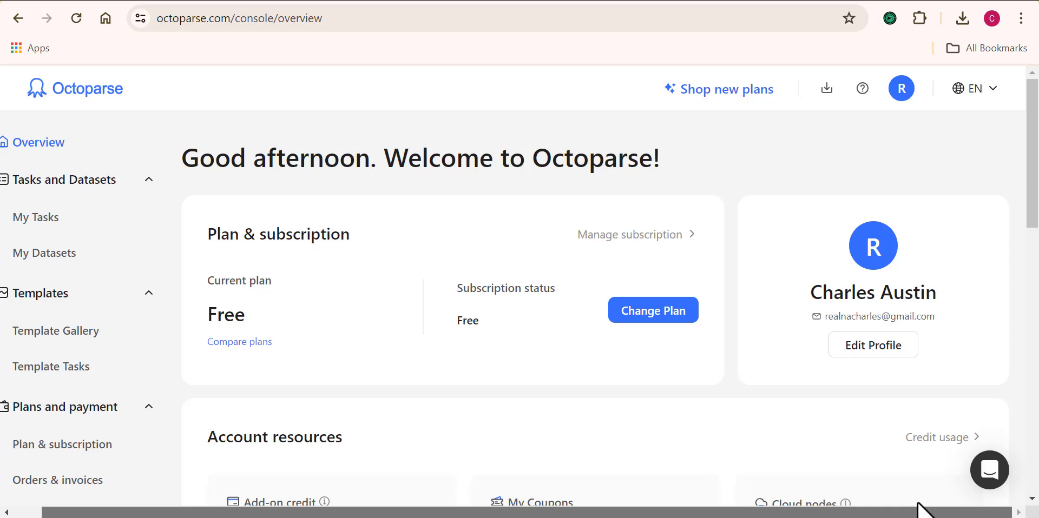
pyautogui.moveTo(826, 89)
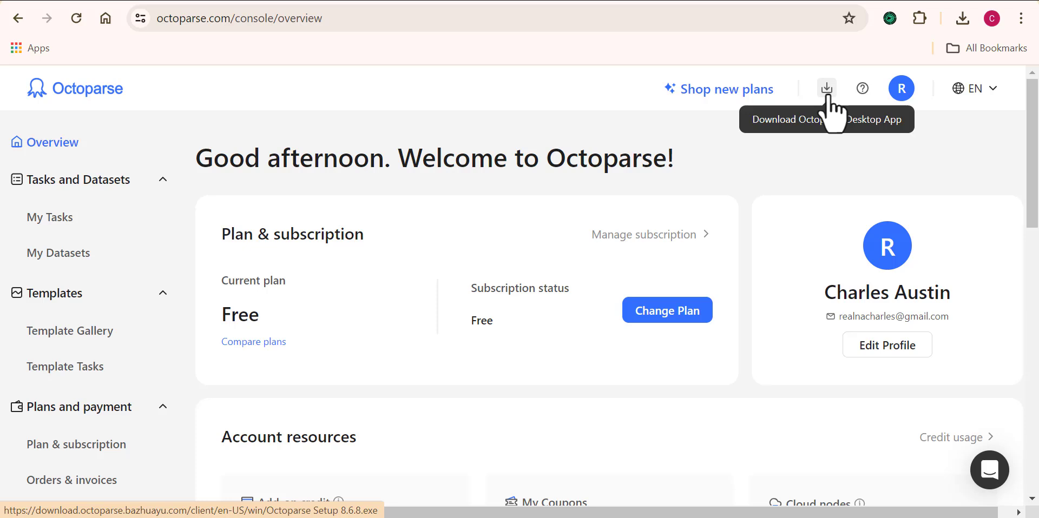
pyautogui.click(962, 18)
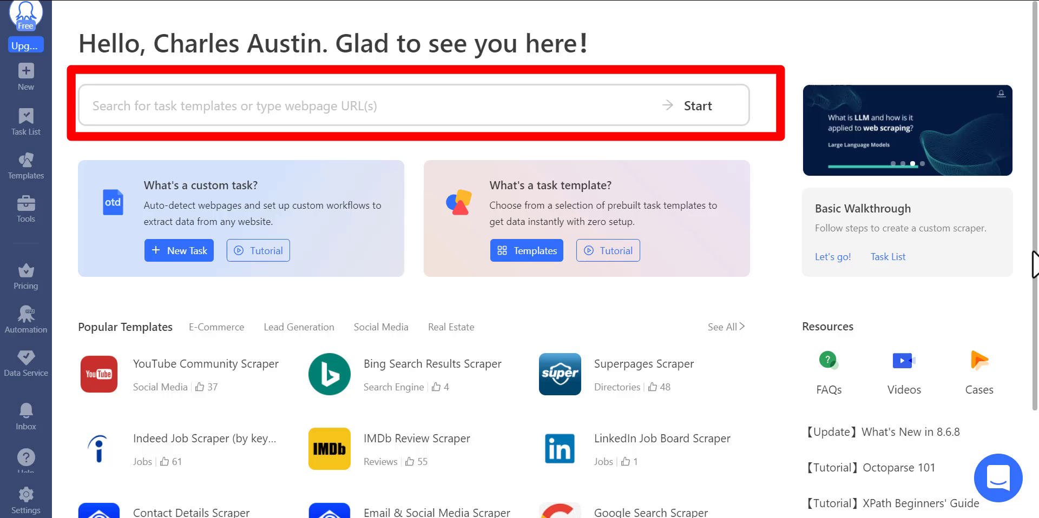
# Scroll through the Octoparse home page's Popular Templates, including the Google Maps scraper.
pyautogui.scroll(-3)
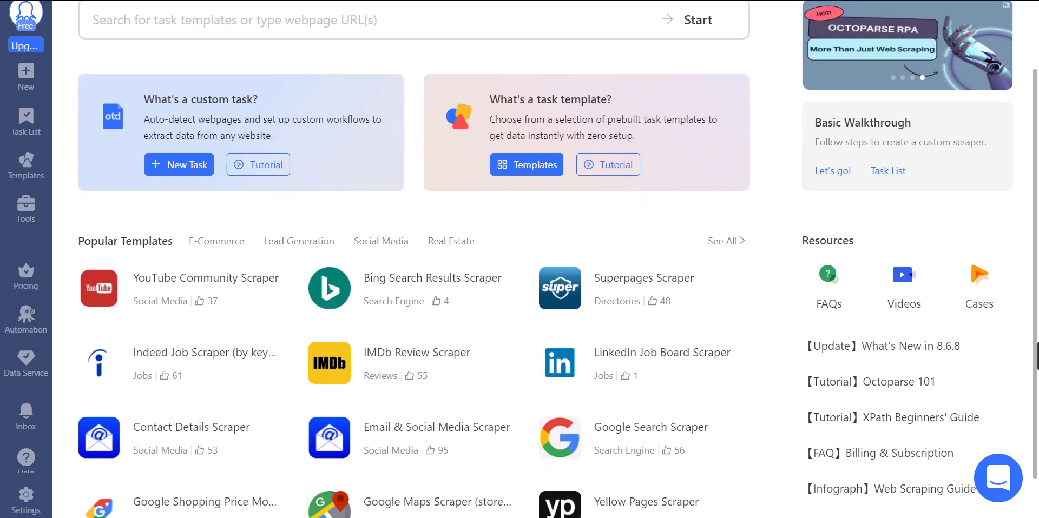
pyautogui.scroll(-3)
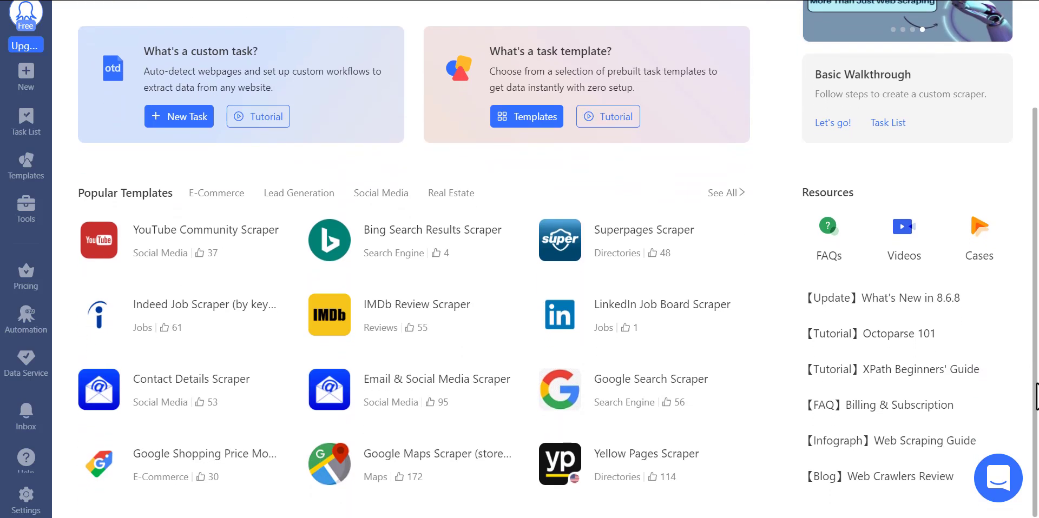
pyautogui.scroll(3)
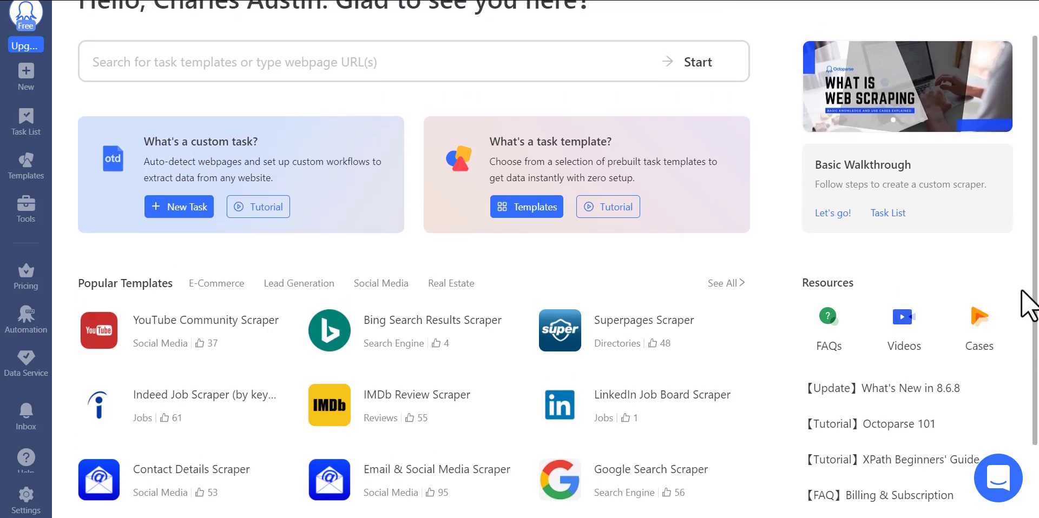
pyautogui.scroll(-3)
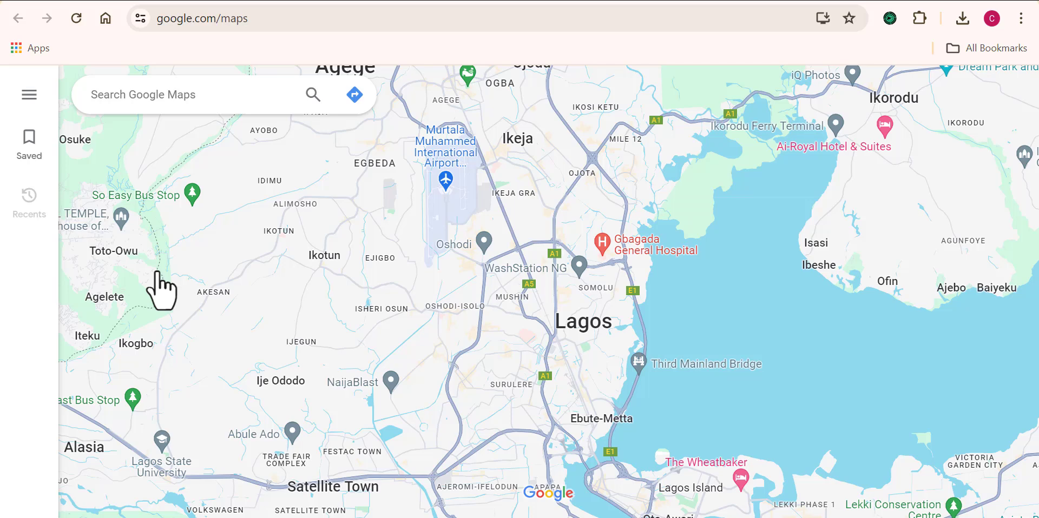
# Rerun the recent Google Maps search 'coffee shop sydney australia' from the search history.
pyautogui.click(192, 94)
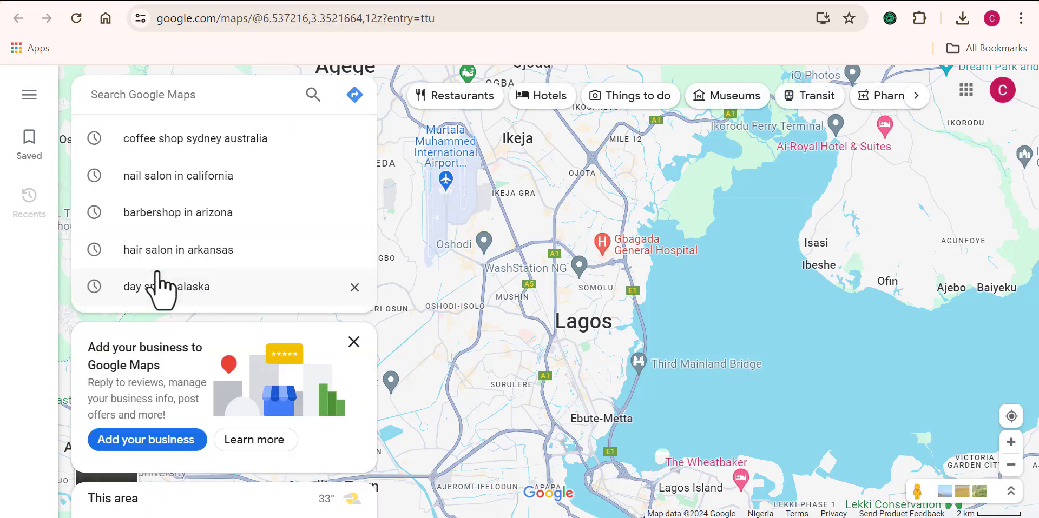
pyautogui.moveTo(344, 378)
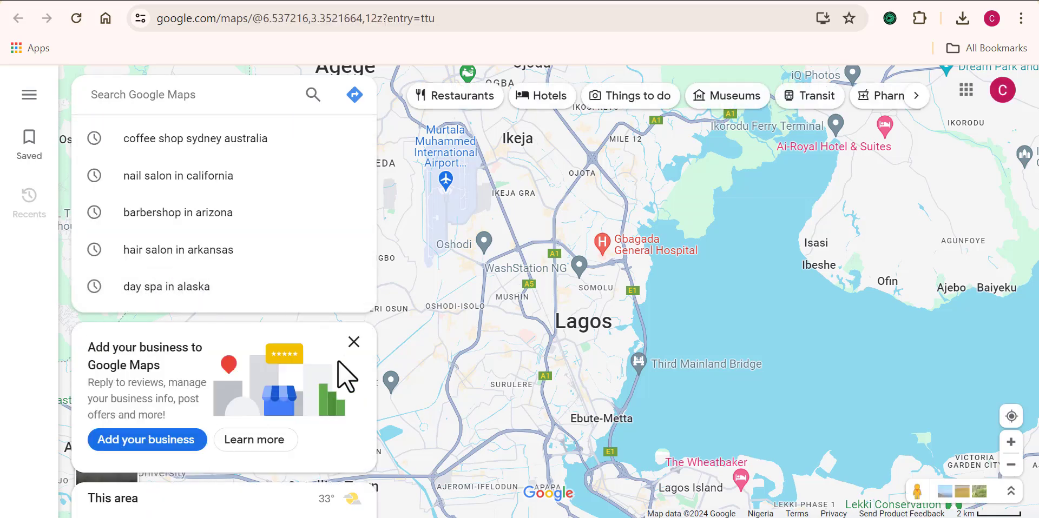
pyautogui.click(354, 342)
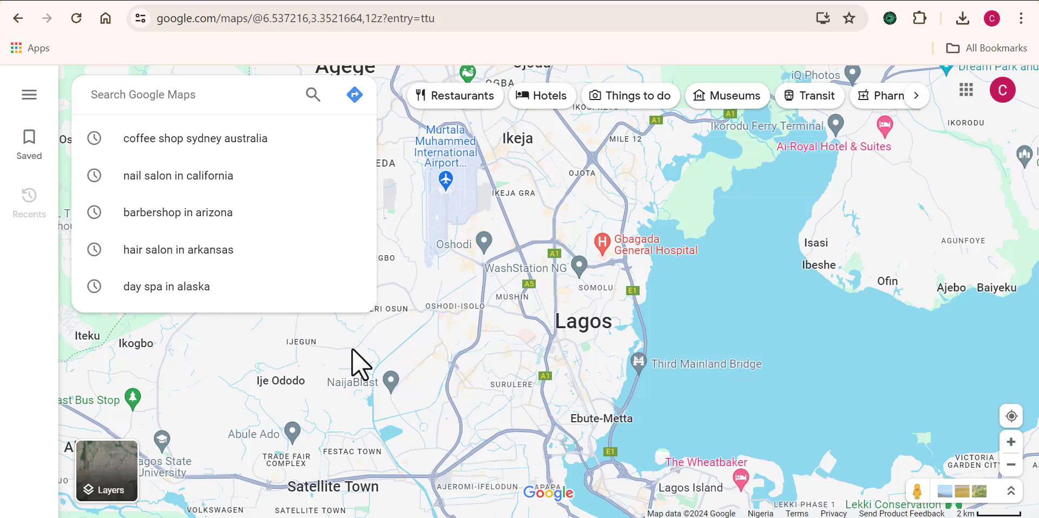
pyautogui.moveTo(727, 243)
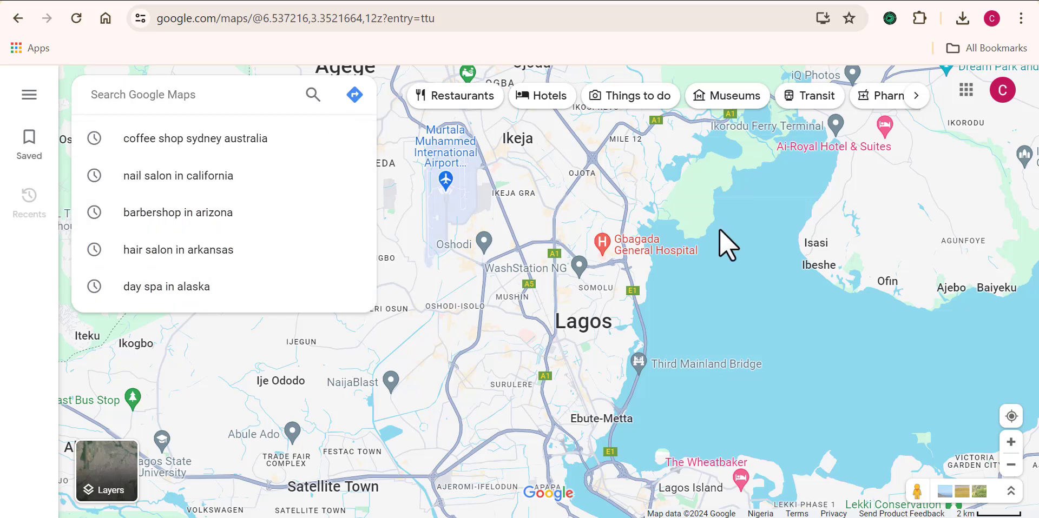
pyautogui.moveTo(862, 265)
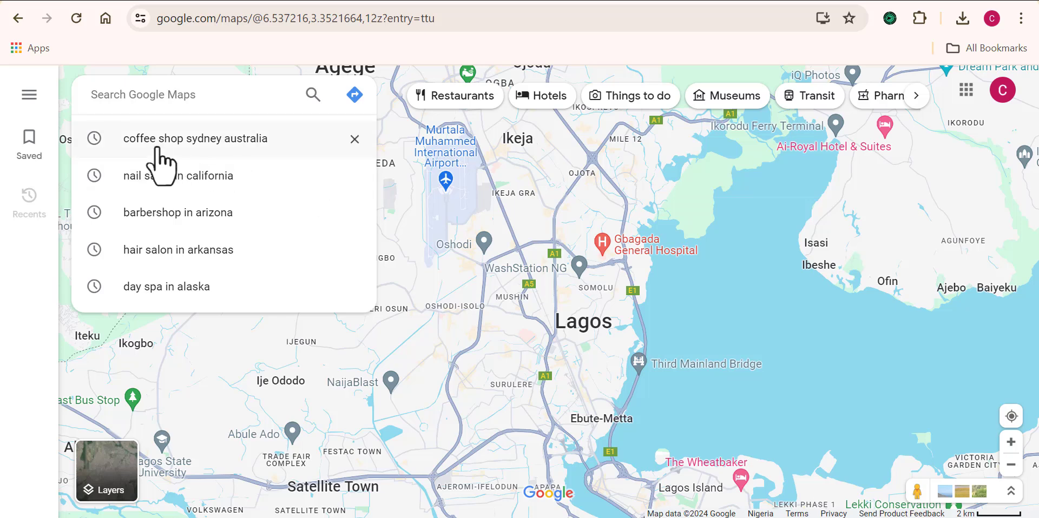
pyautogui.moveTo(209, 150)
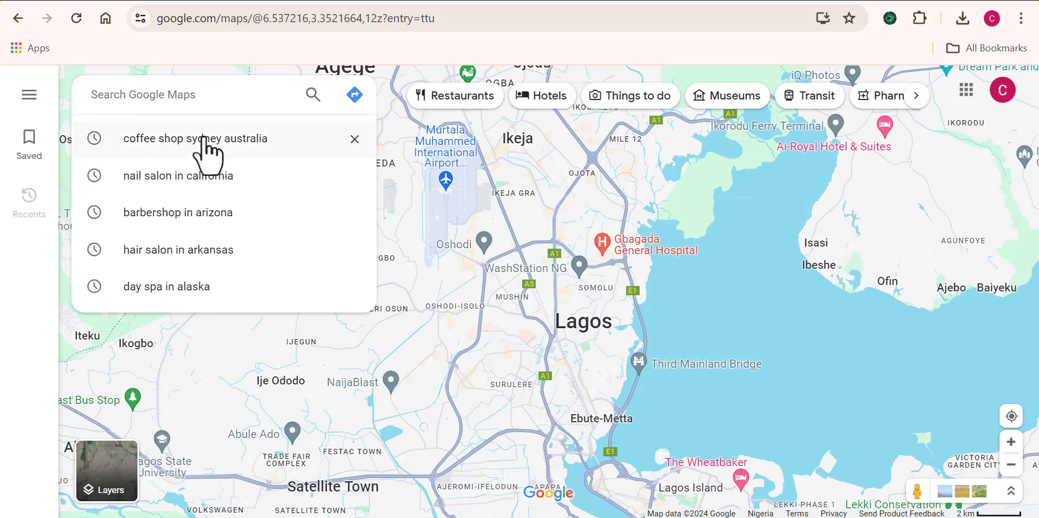
pyautogui.click(197, 139)
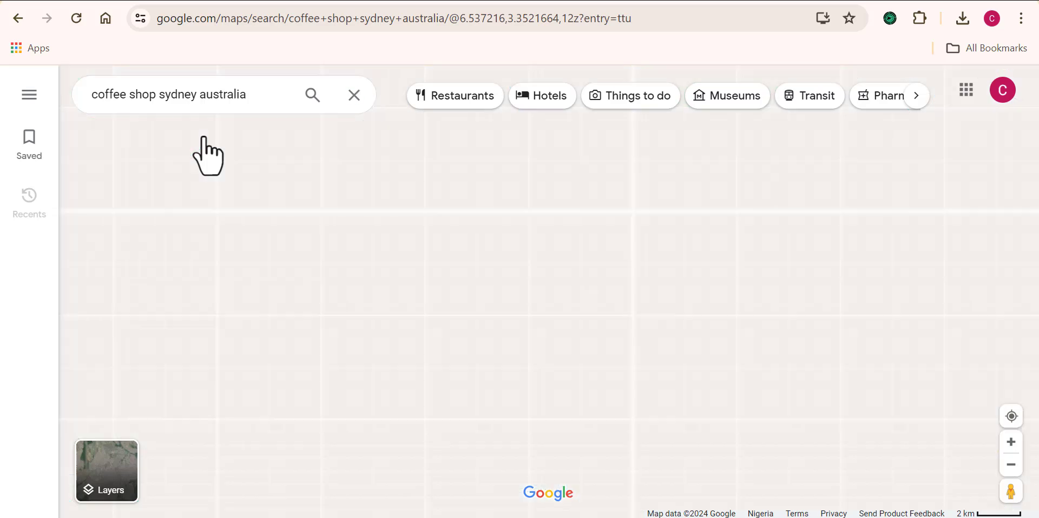
pyautogui.click(313, 95)
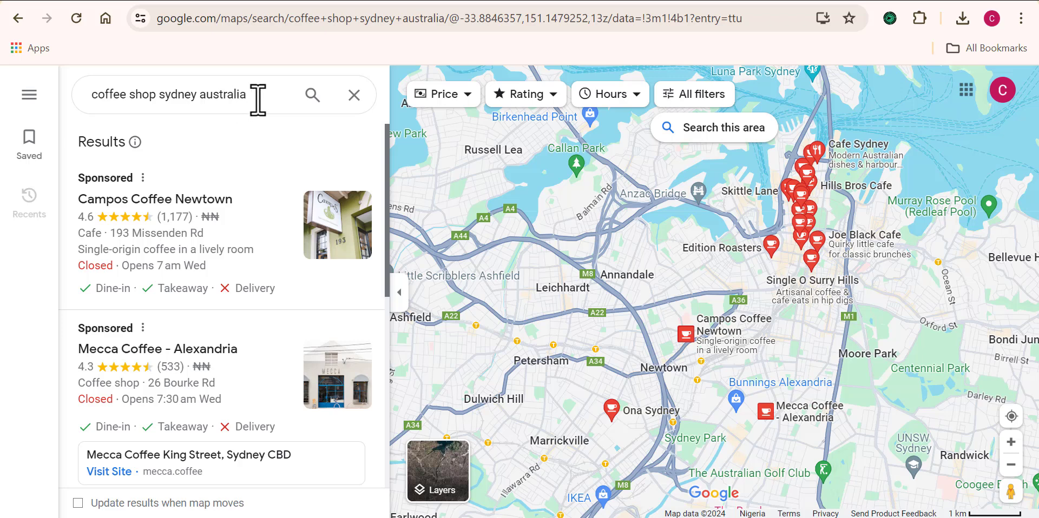
pyautogui.moveTo(284, 130)
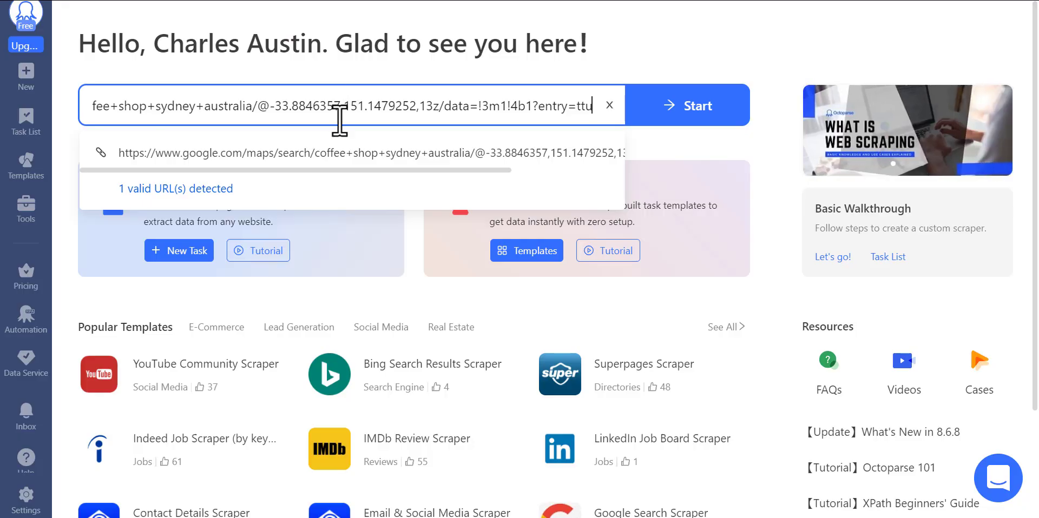
pyautogui.moveTo(414, 185)
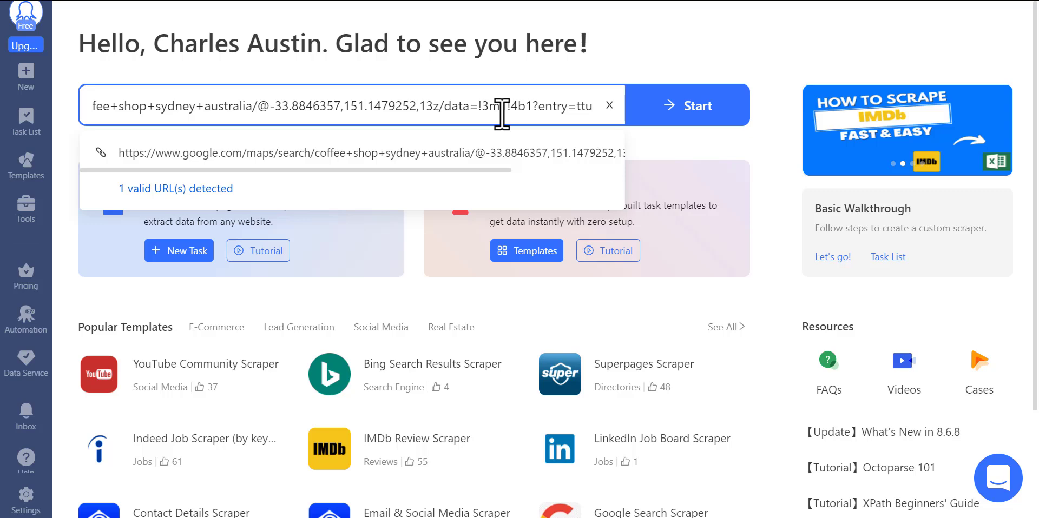
# Start an Octoparse task from the Sydney coffee shop results URL to auto-detect listing data.
pyautogui.click(686, 106)
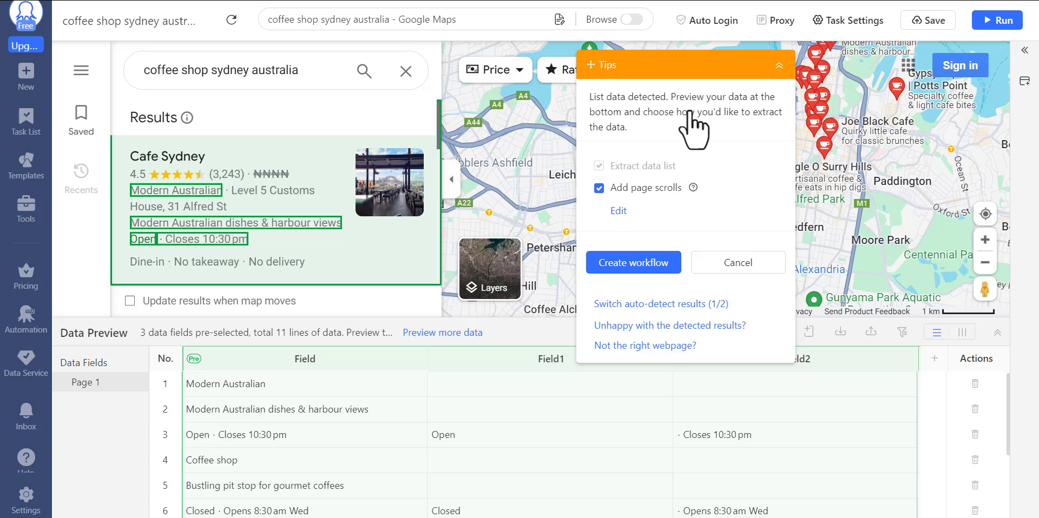
# Create the workflow and add a Loop step with Wait before action and a chosen duration.
pyautogui.click(631, 262)
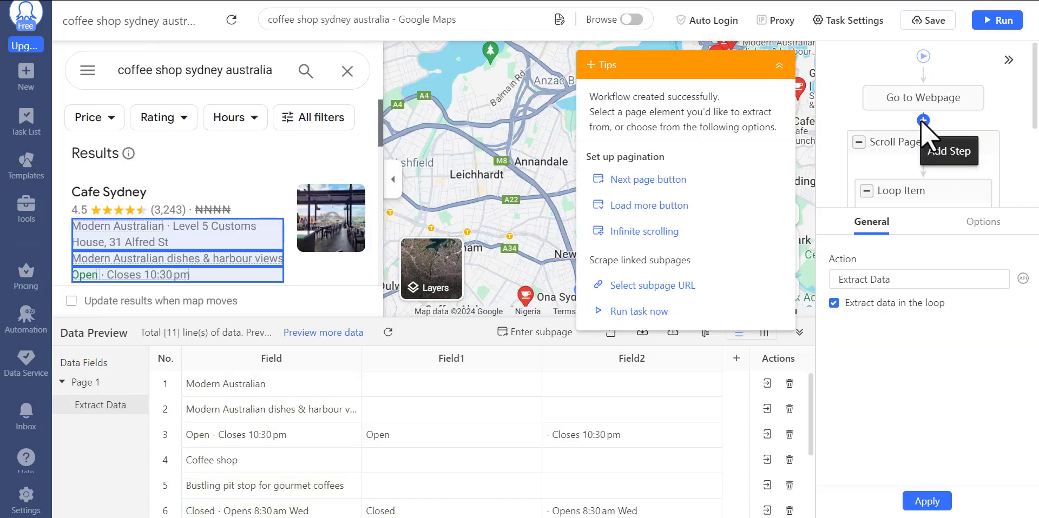
pyautogui.click(927, 120)
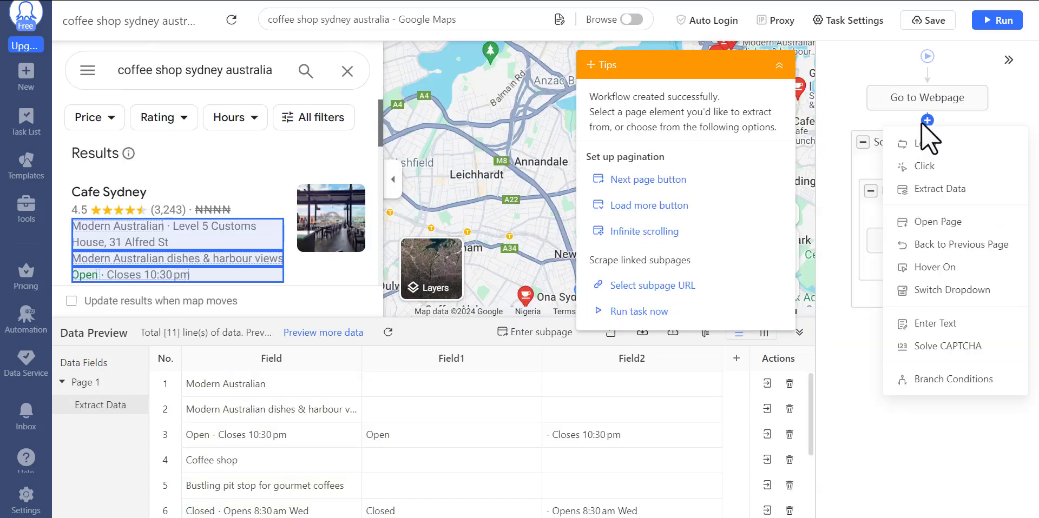
pyautogui.moveTo(927, 143)
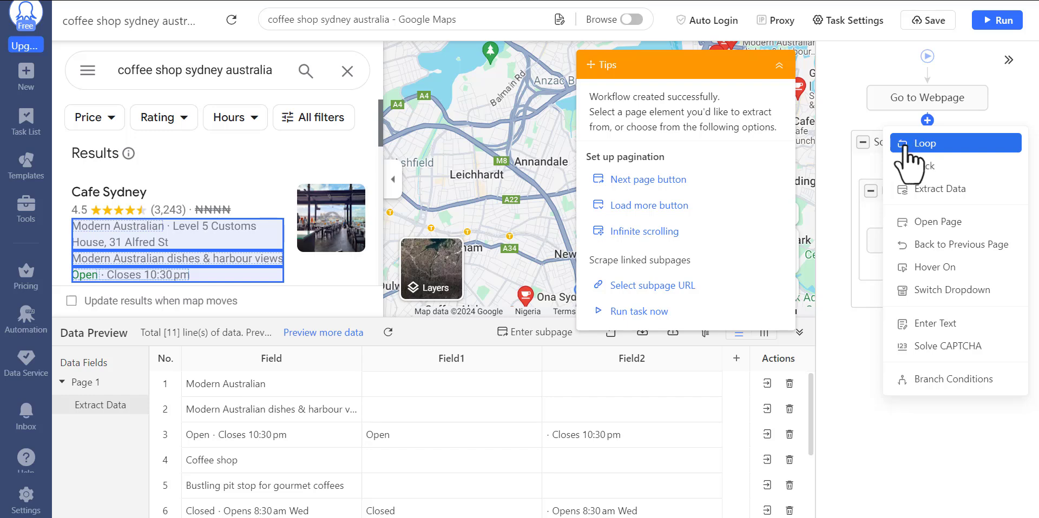
pyautogui.moveTo(917, 163)
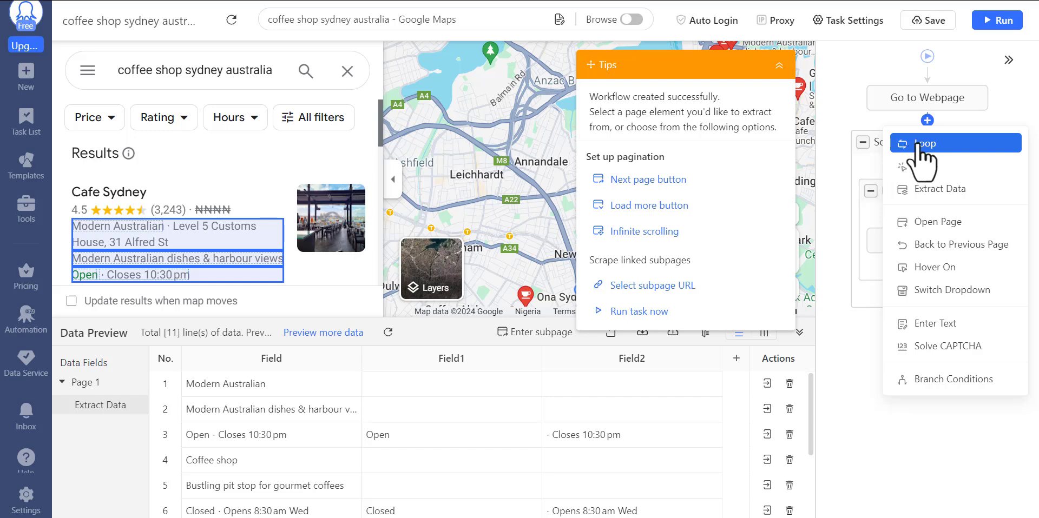
pyautogui.click(920, 143)
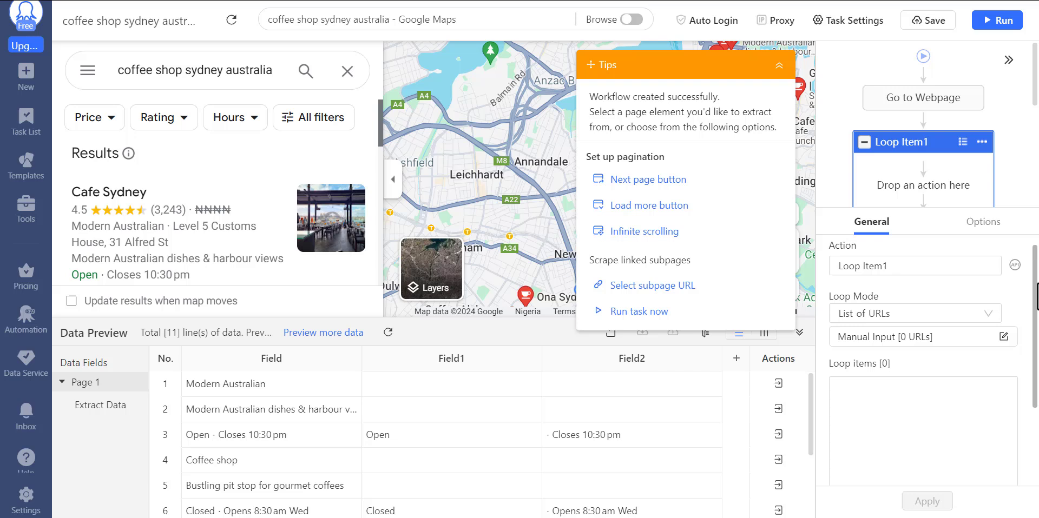
pyautogui.click(984, 221)
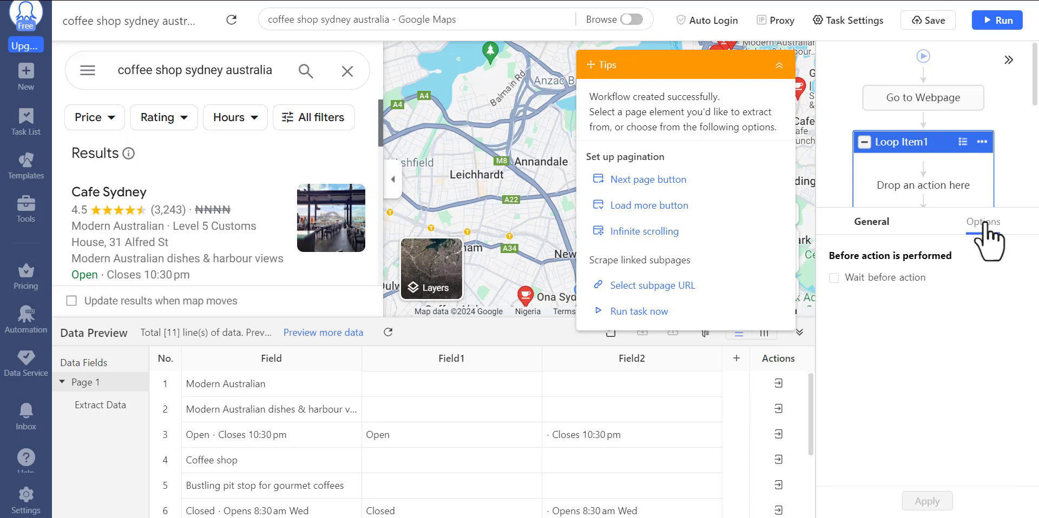
pyautogui.click(833, 278)
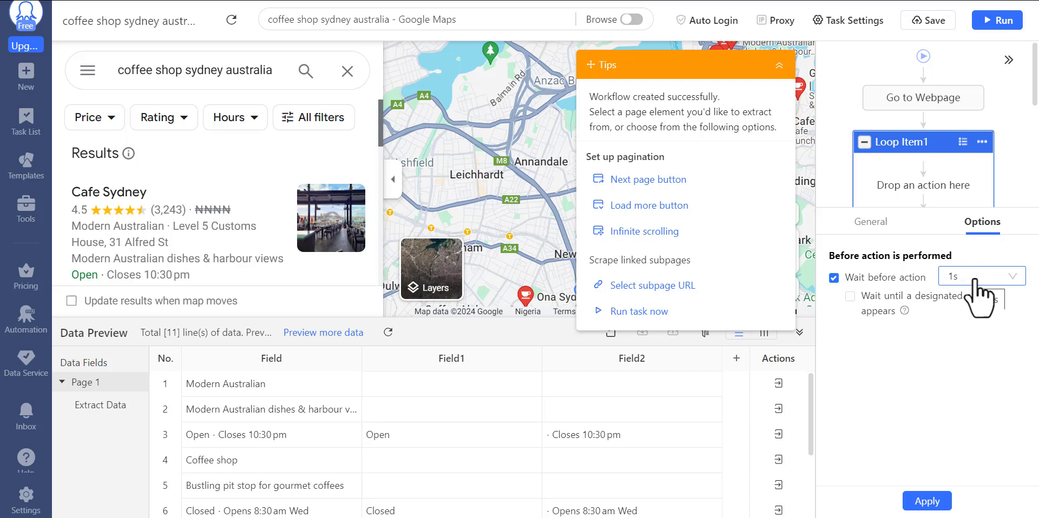
pyautogui.click(980, 276)
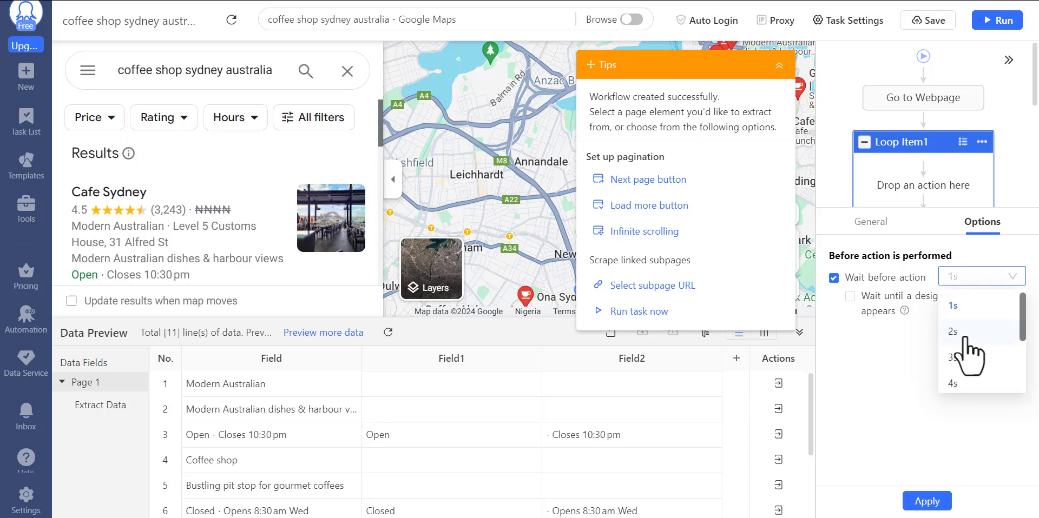
pyautogui.click(953, 357)
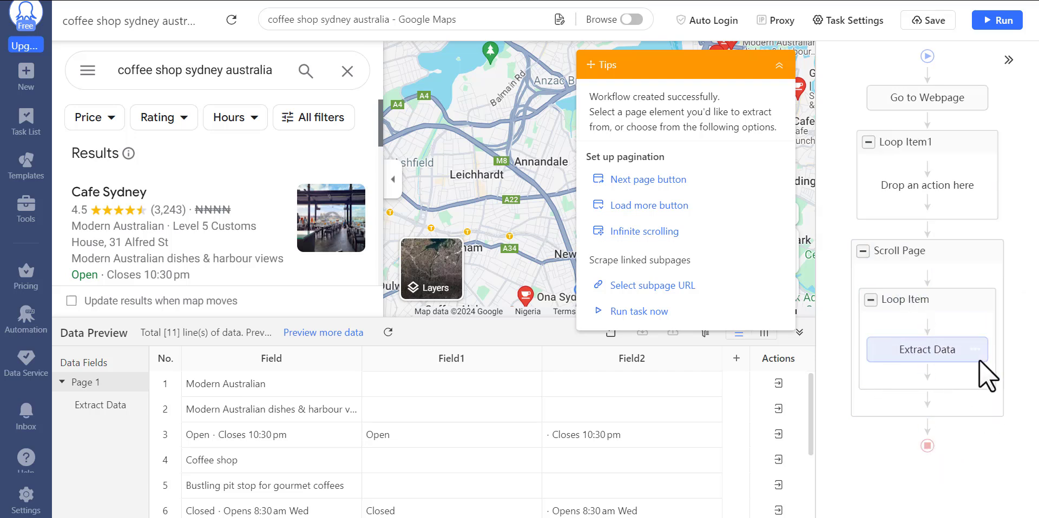
pyautogui.moveTo(1020, 200)
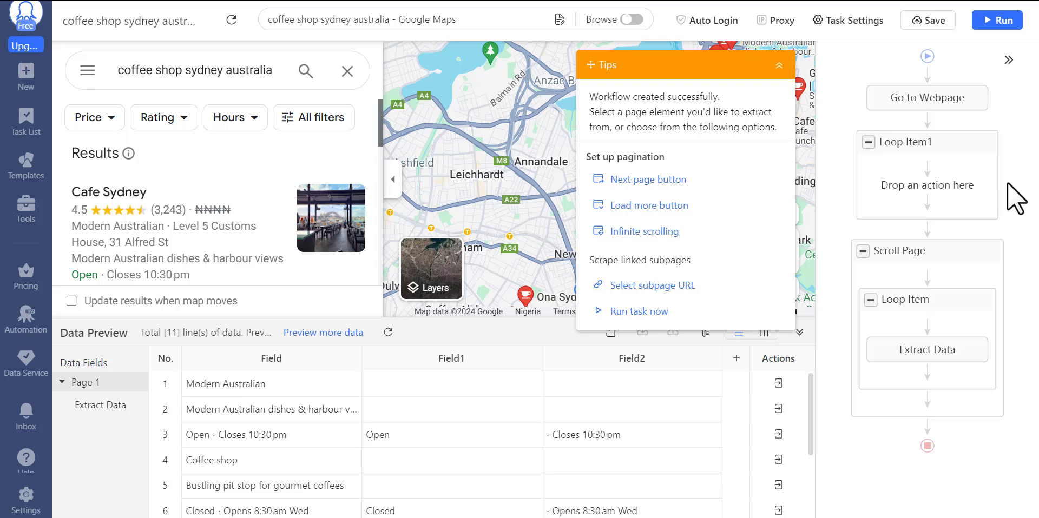
pyautogui.moveTo(997, 19)
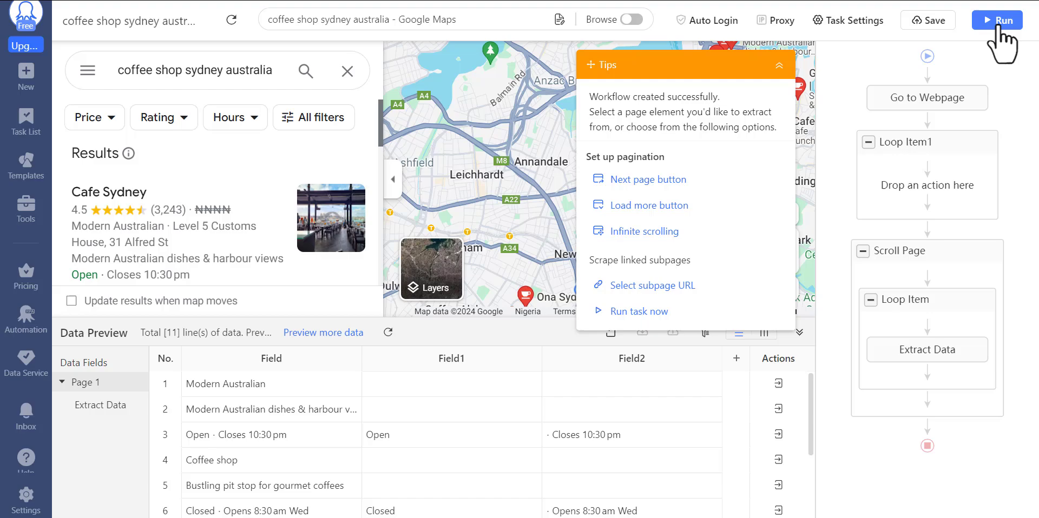
# Save the Sydney coffee shop task and run it locally in standard mode.
pyautogui.click(926, 20)
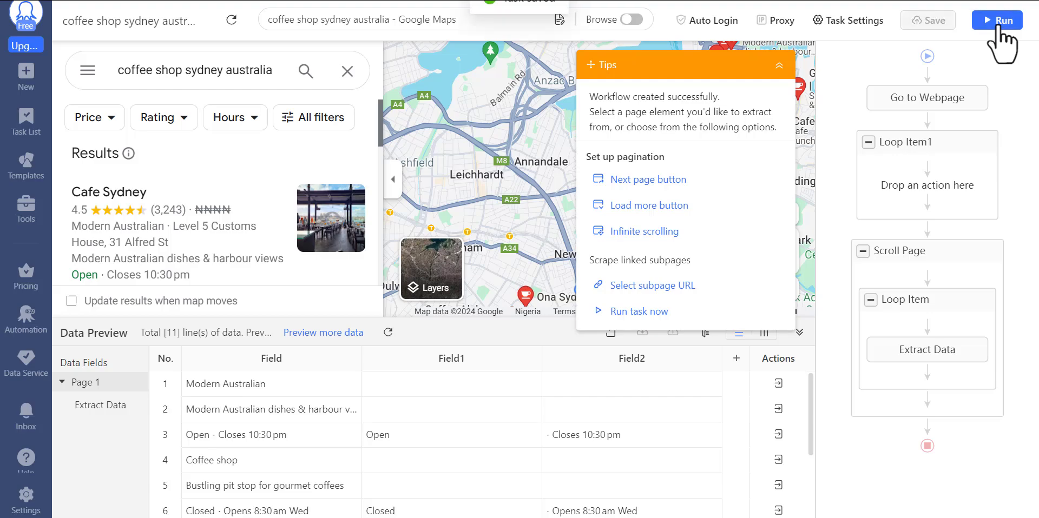
pyautogui.click(997, 19)
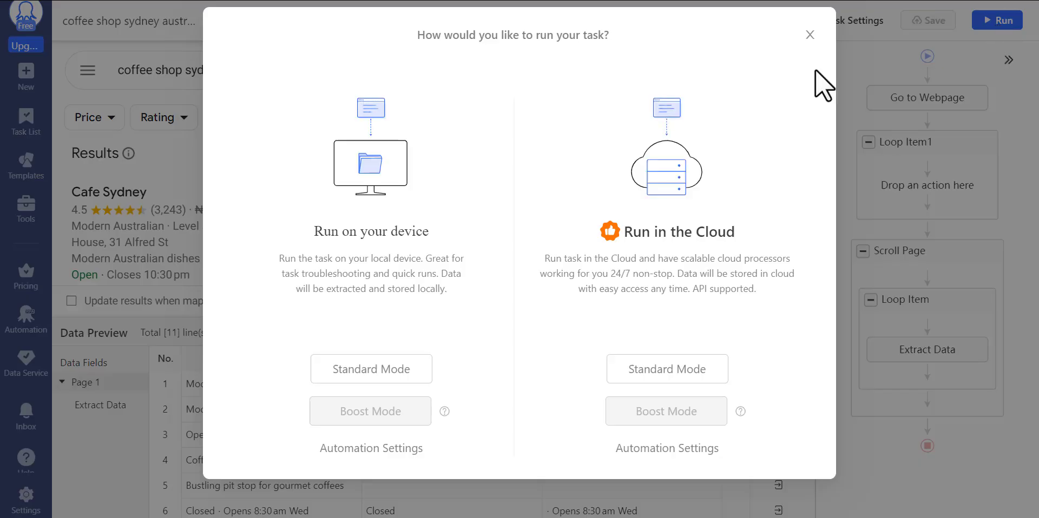
pyautogui.moveTo(387, 275)
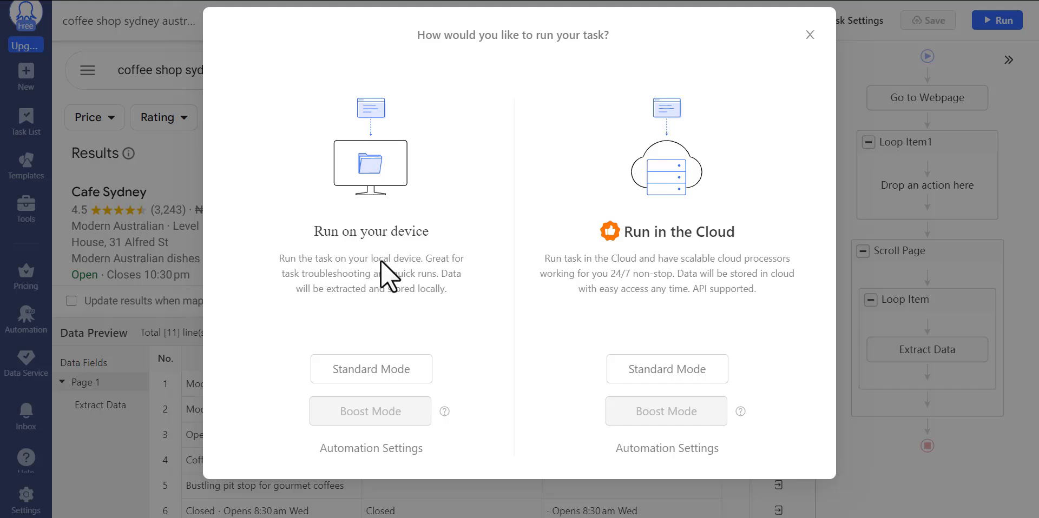
pyautogui.moveTo(903, 406)
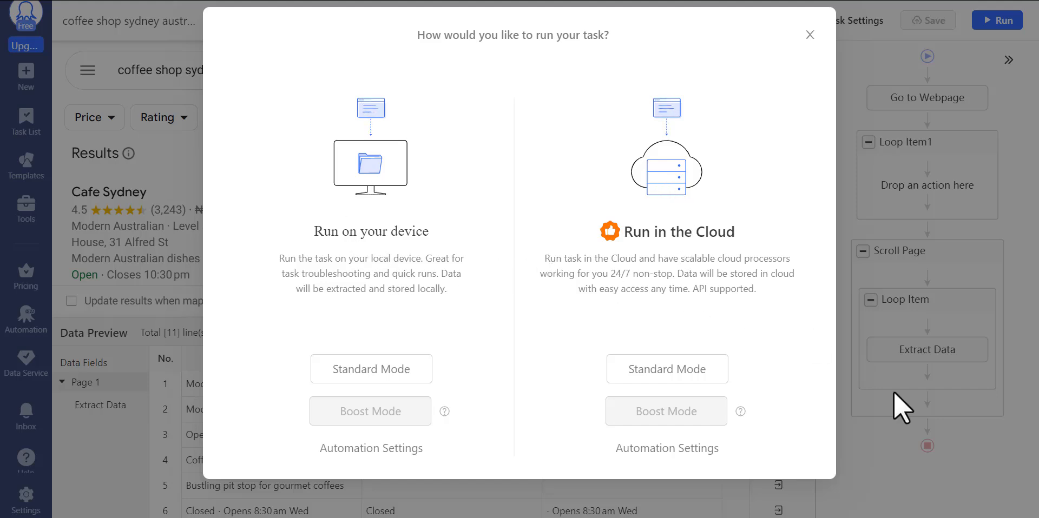
pyautogui.moveTo(918, 421)
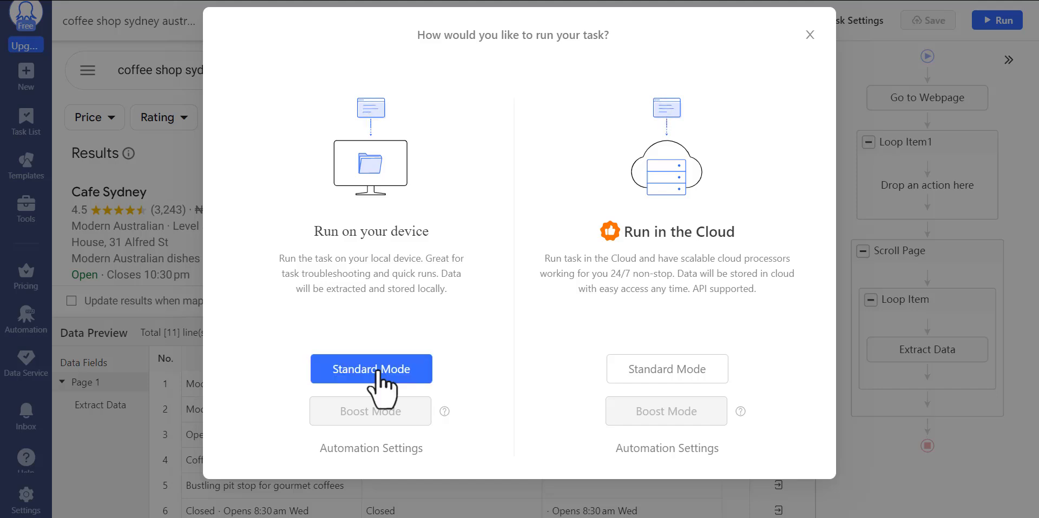
pyautogui.click(371, 369)
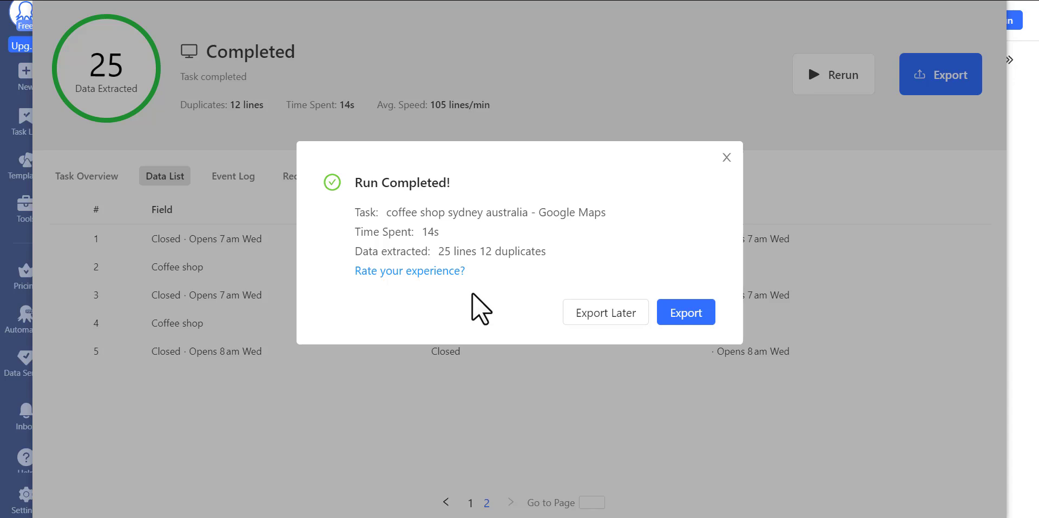
pyautogui.moveTo(685, 312)
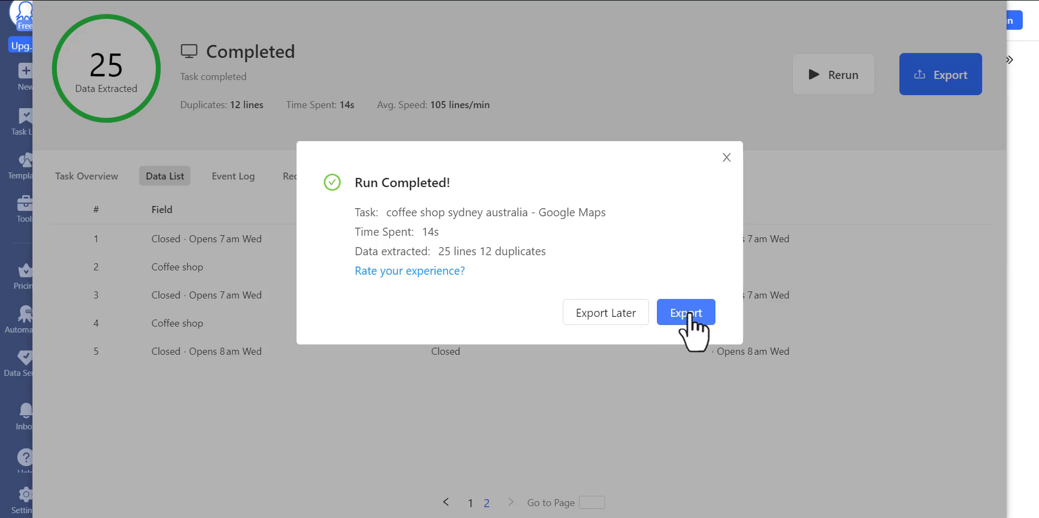
# Click 'Show more' on the Leads Sniper product page and scroll through the 60+ extractable fields.
pyautogui.click(686, 312)
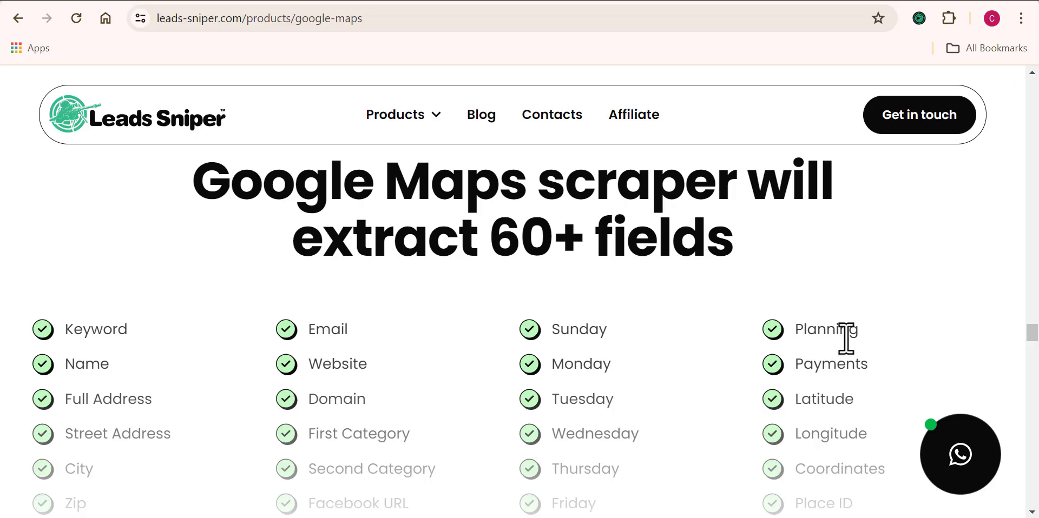
pyautogui.scroll(-3)
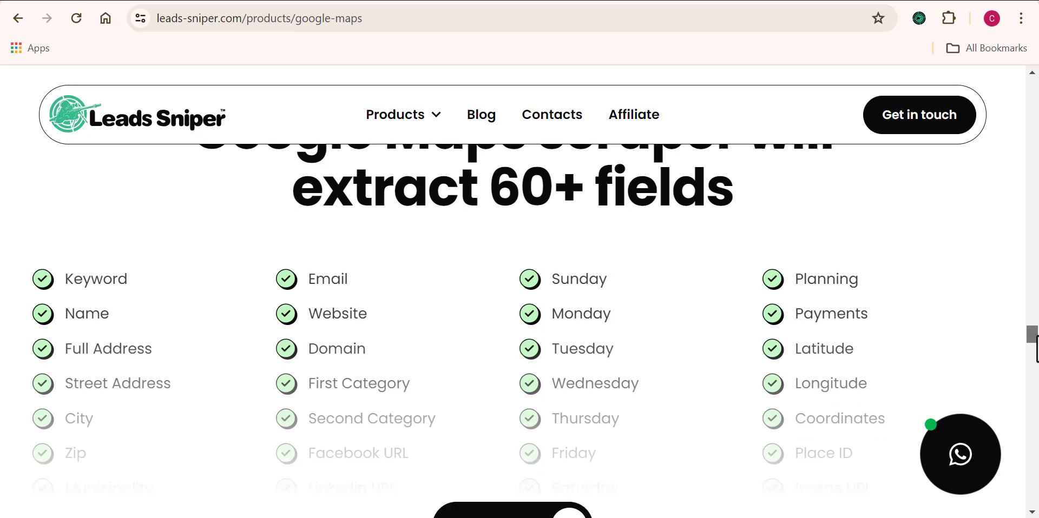
pyautogui.scroll(-3)
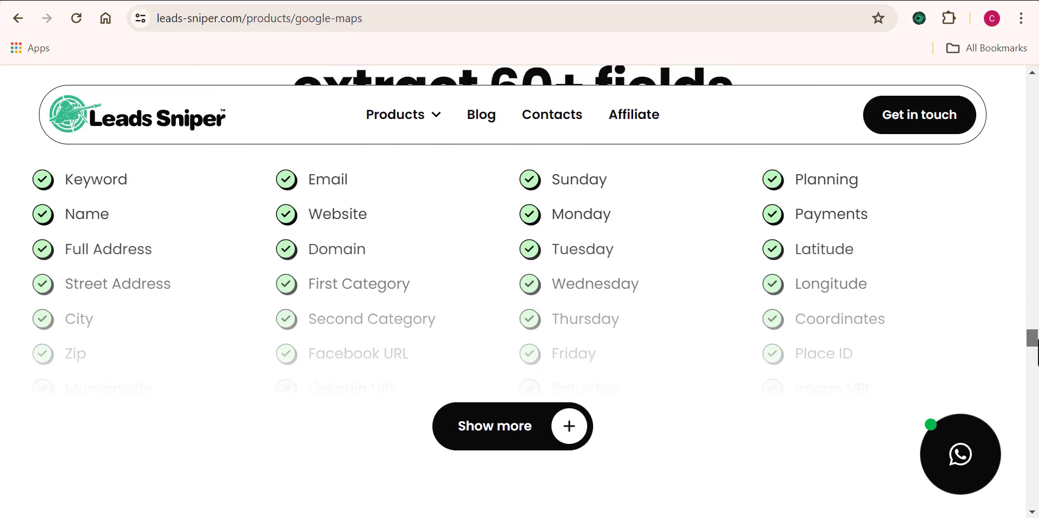
pyautogui.click(513, 427)
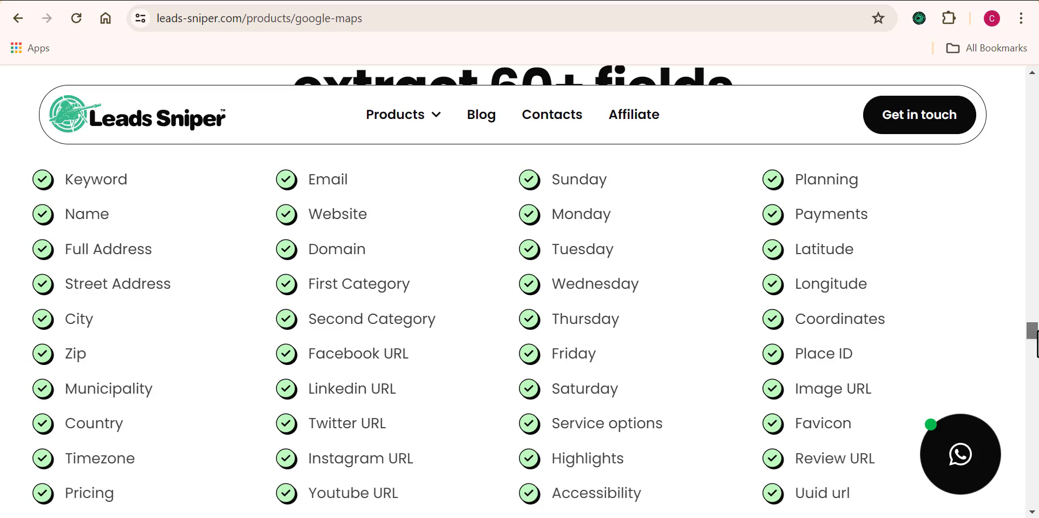
pyautogui.scroll(-3)
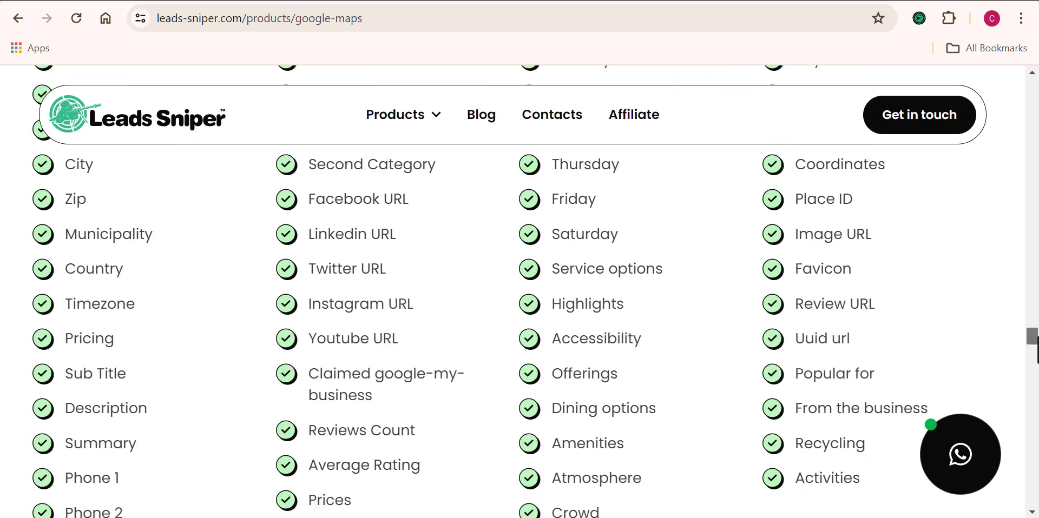
pyautogui.scroll(3)
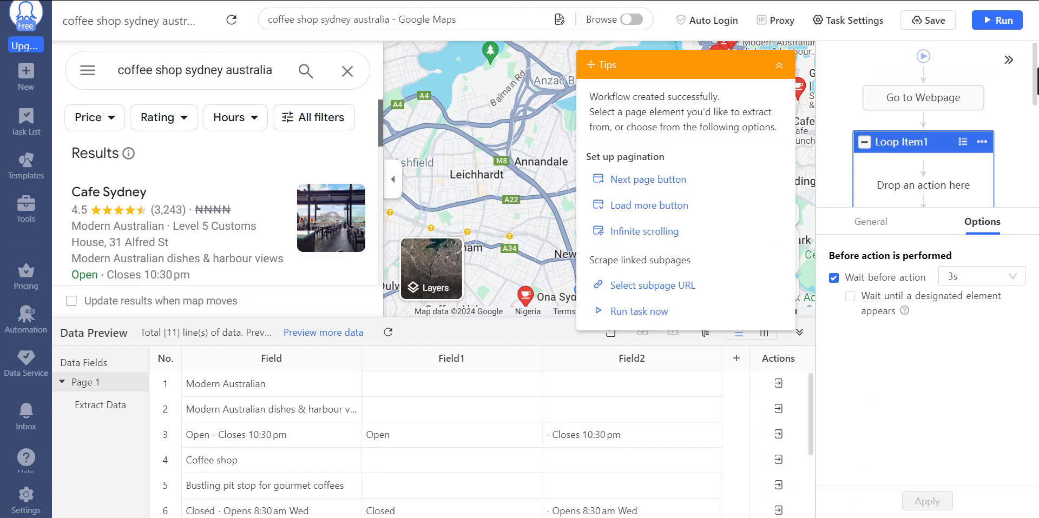
pyautogui.moveTo(878, 248)
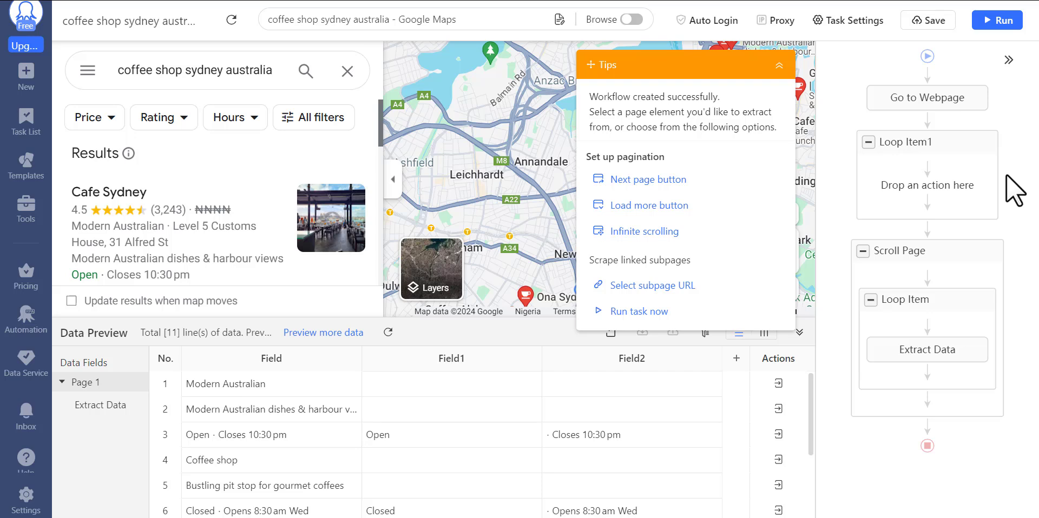
pyautogui.moveTo(997, 20)
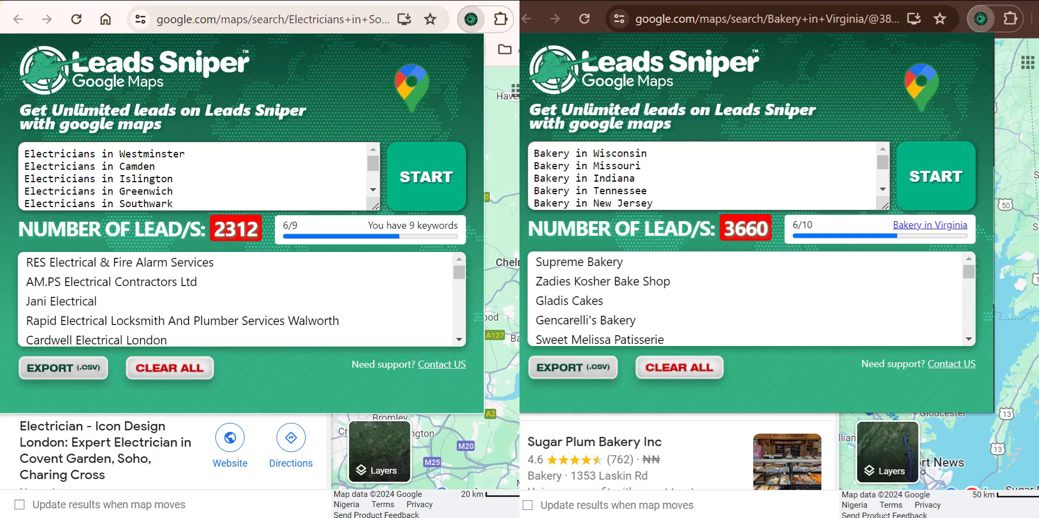
# Download the electricians leads from the Leads Sniper panel as a CSV file.
pyautogui.click(63, 367)
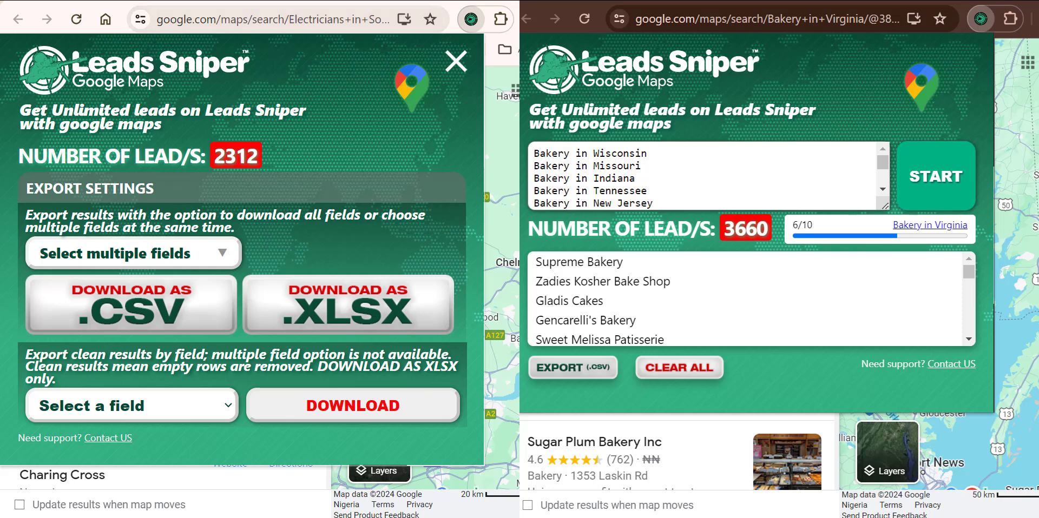
pyautogui.click(129, 305)
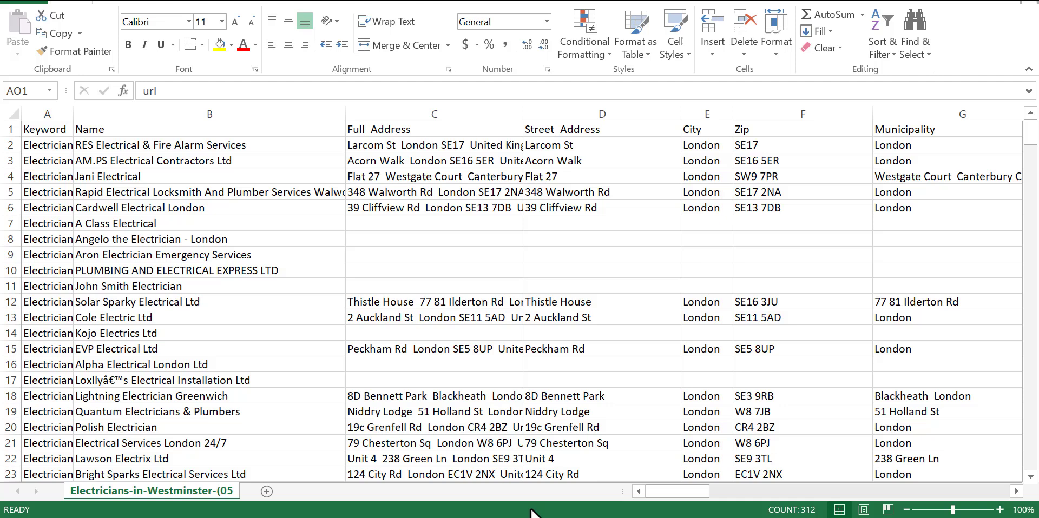
pyautogui.moveTo(686, 504)
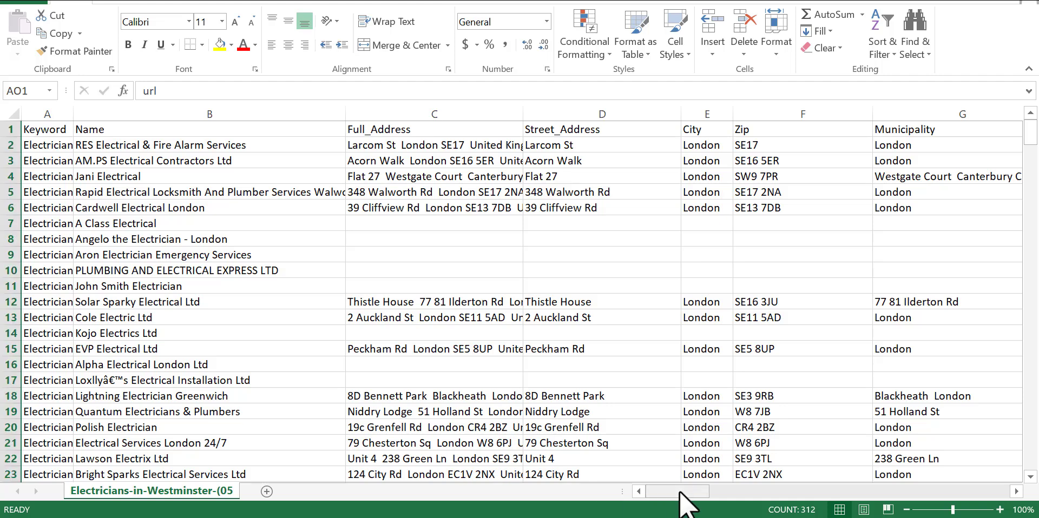
pyautogui.hscroll(3)
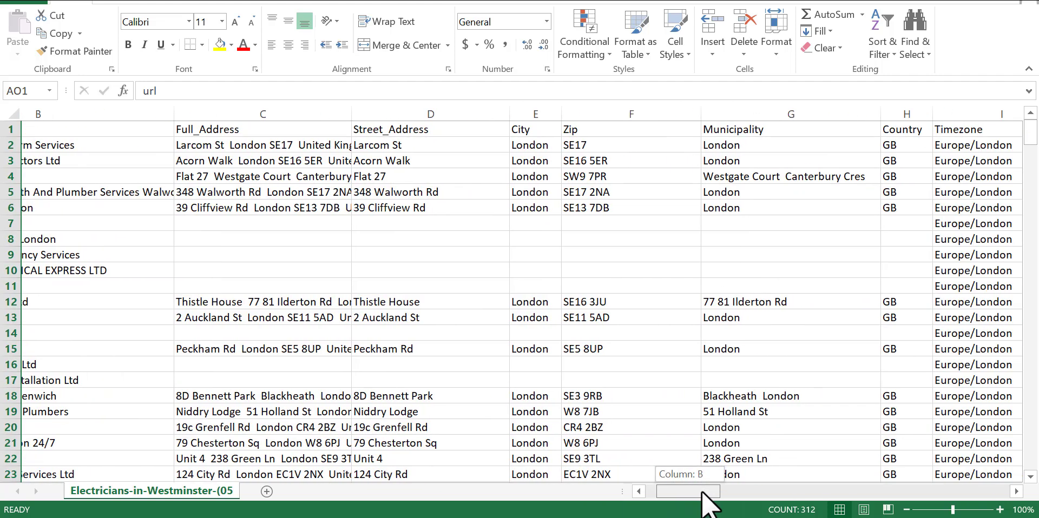
pyautogui.hscroll(3)
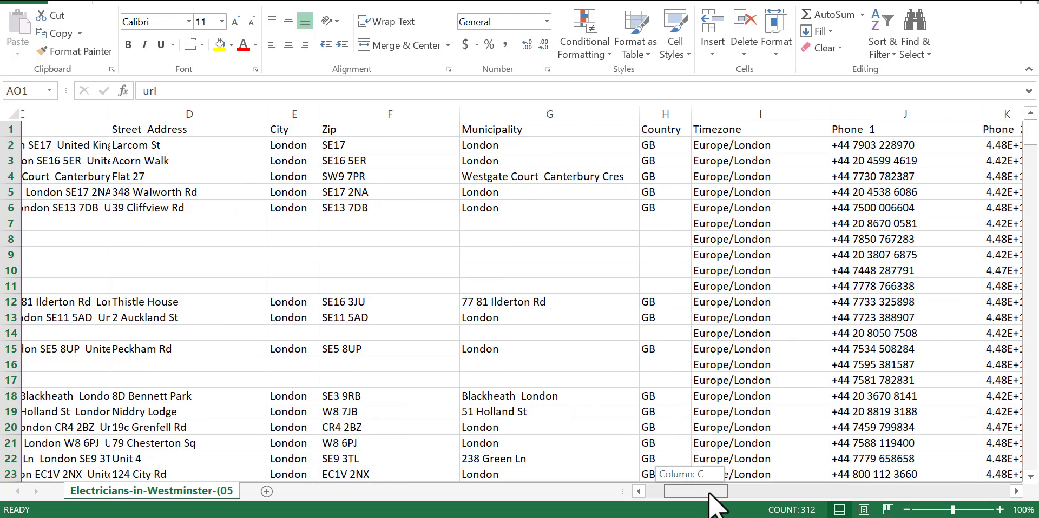
pyautogui.hscroll(3)
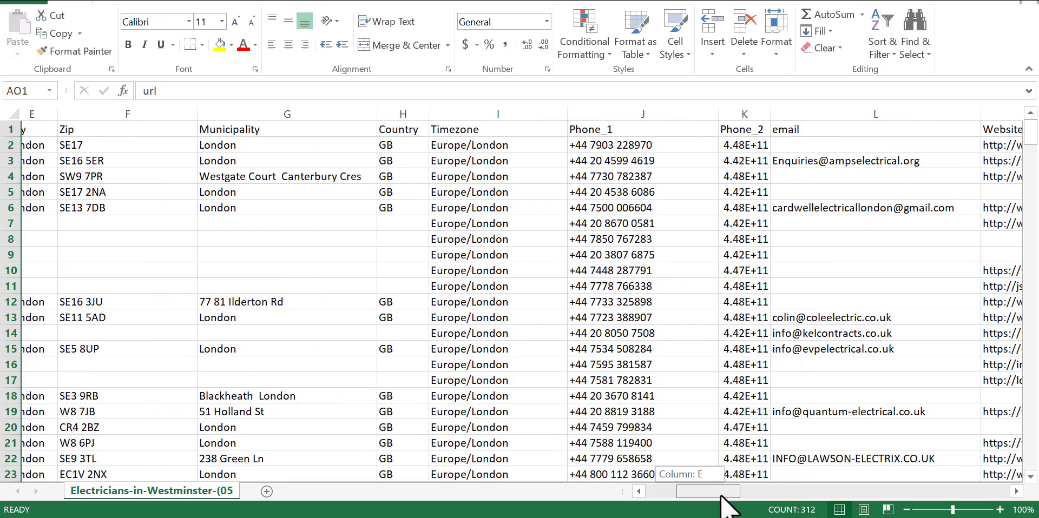
pyautogui.hscroll(3)
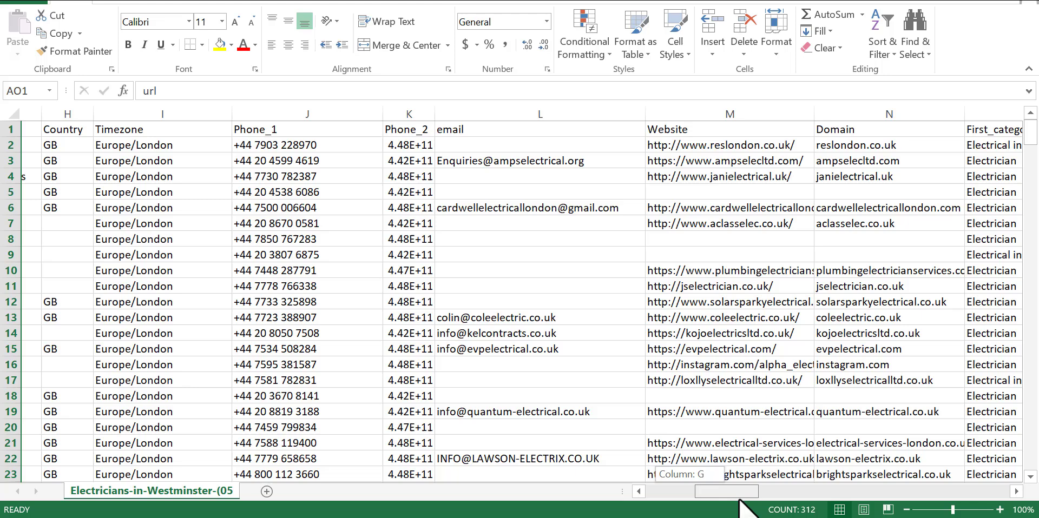
pyautogui.hscroll(3)
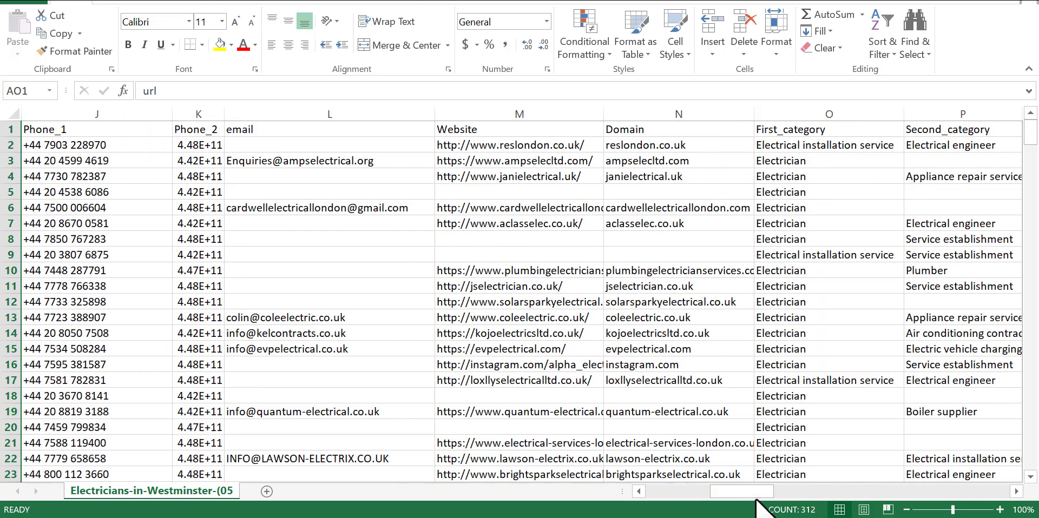
pyautogui.moveTo(398, 317)
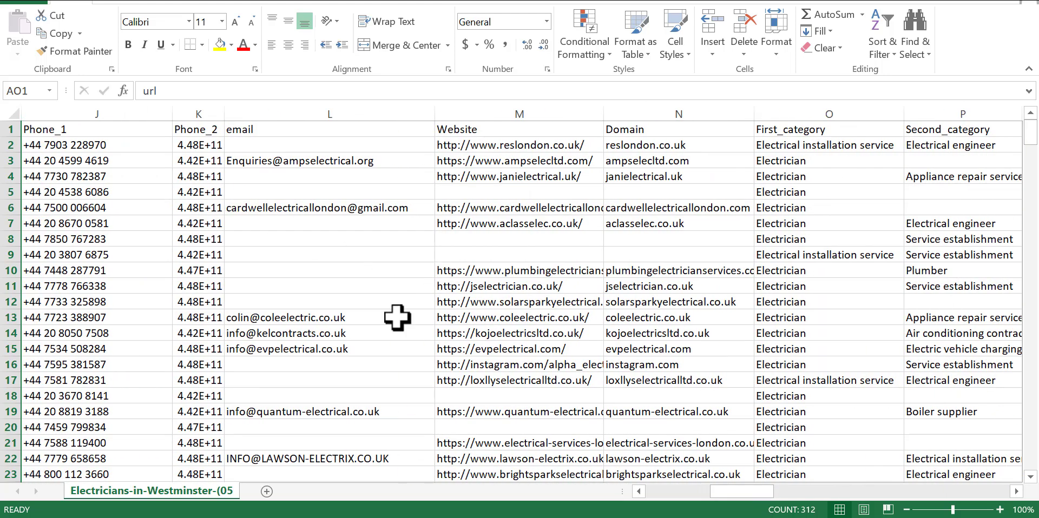
pyautogui.moveTo(423, 200)
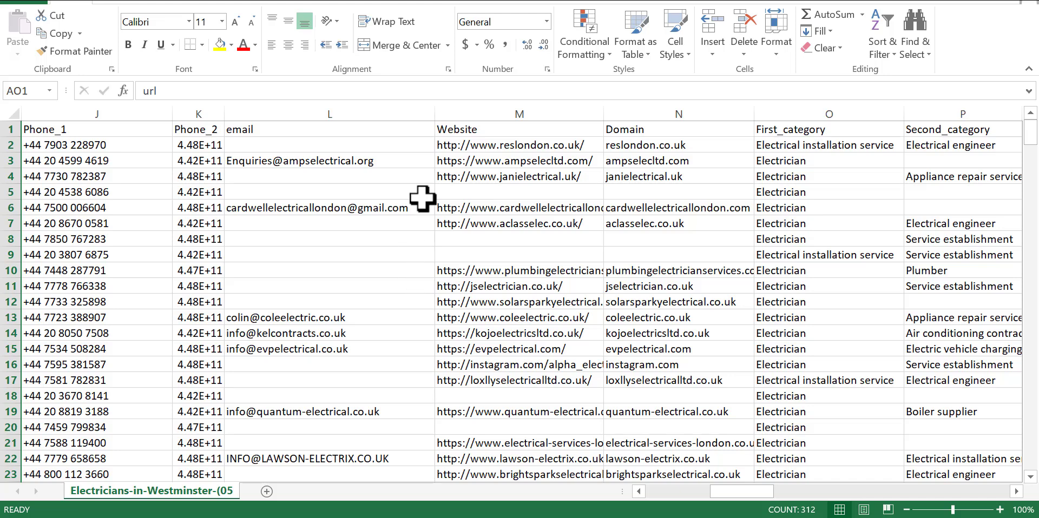
pyautogui.moveTo(429, 113); pyautogui.dragTo(429, 113)
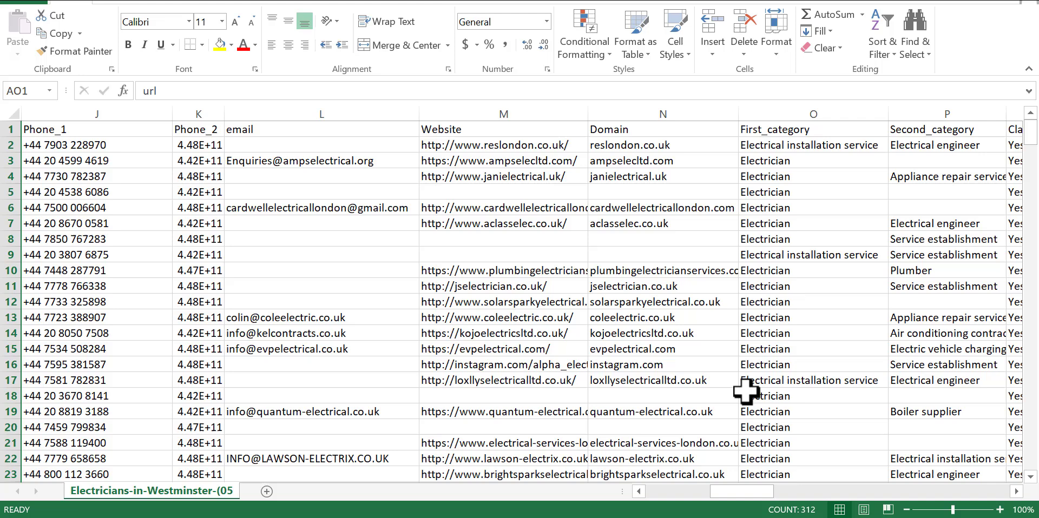
pyautogui.scroll(-3)
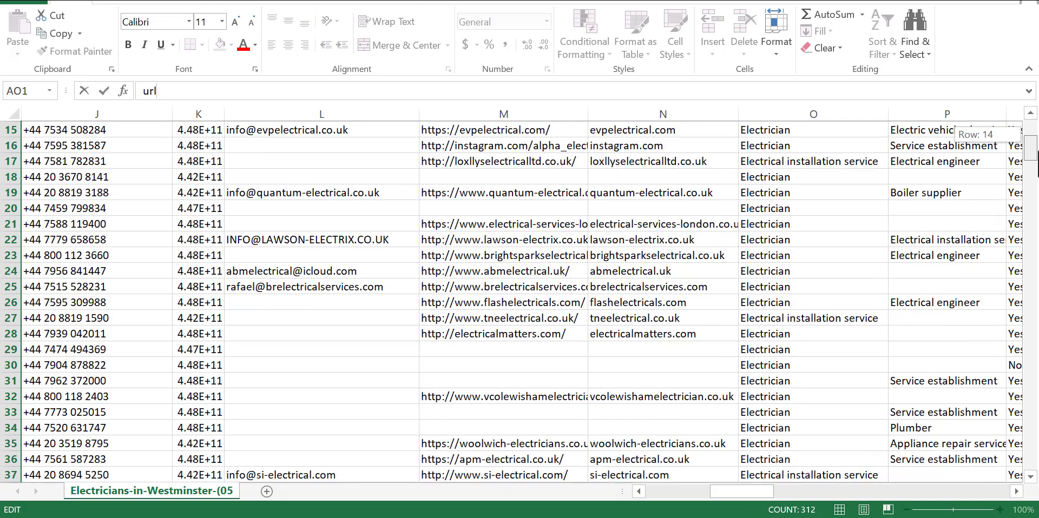
pyautogui.scroll(-3)
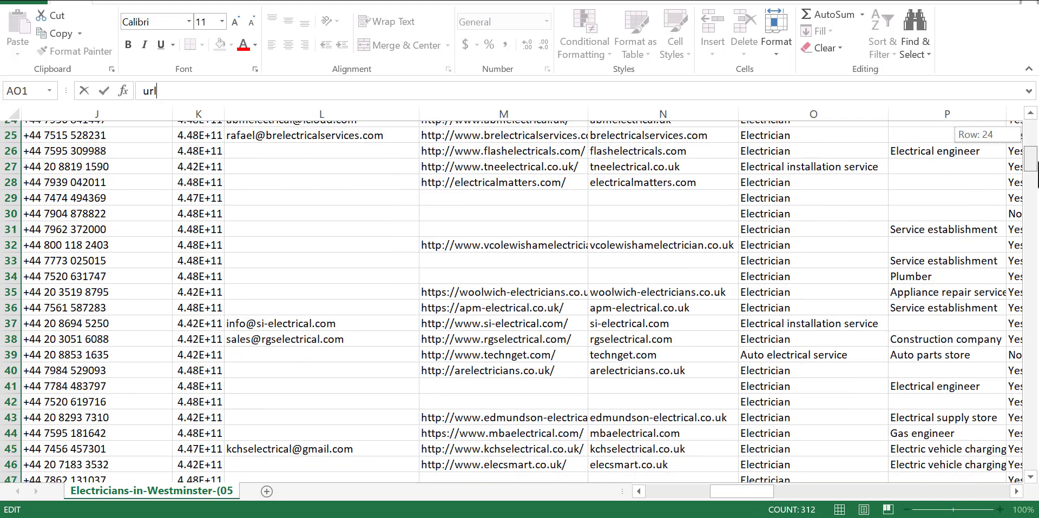
pyautogui.scroll(-3)
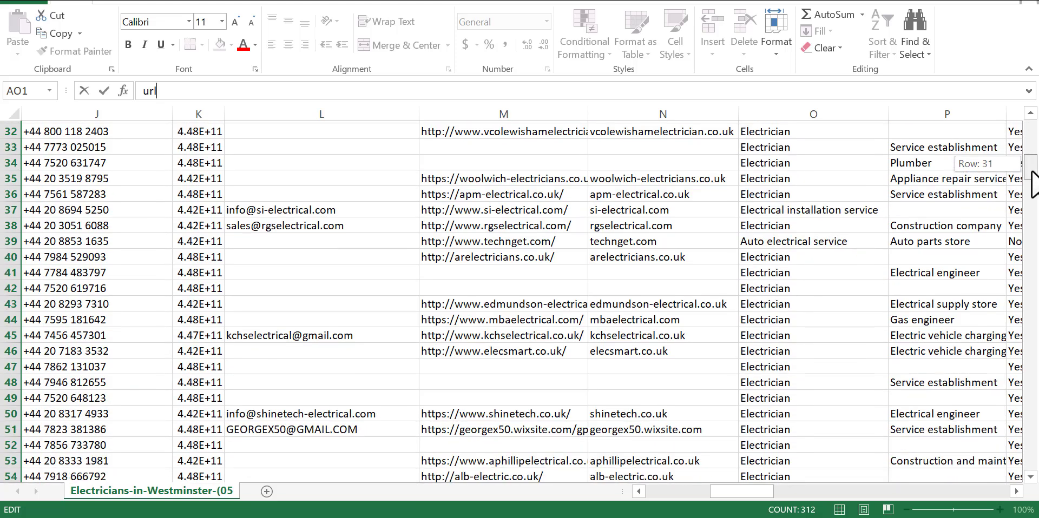
pyautogui.scroll(-3)
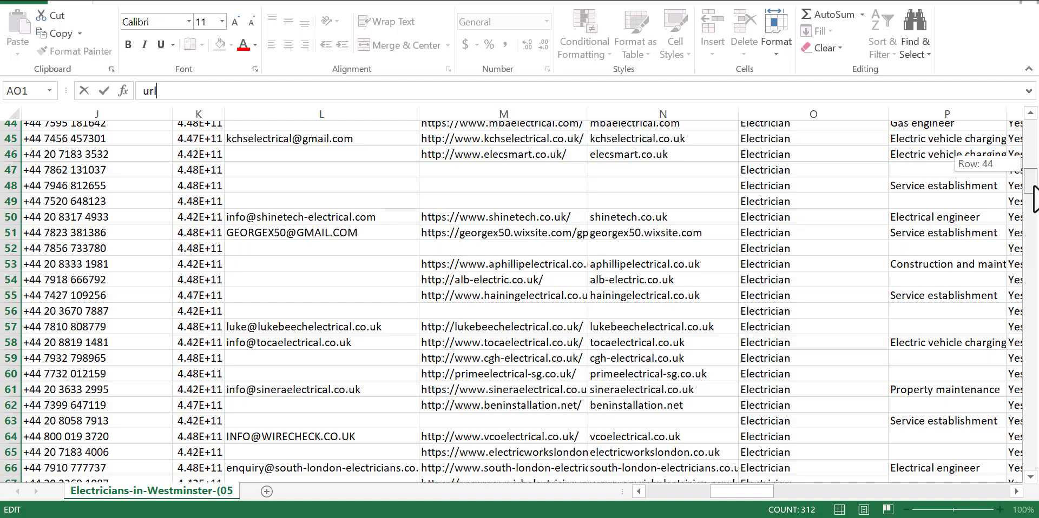
pyautogui.scroll(-3)
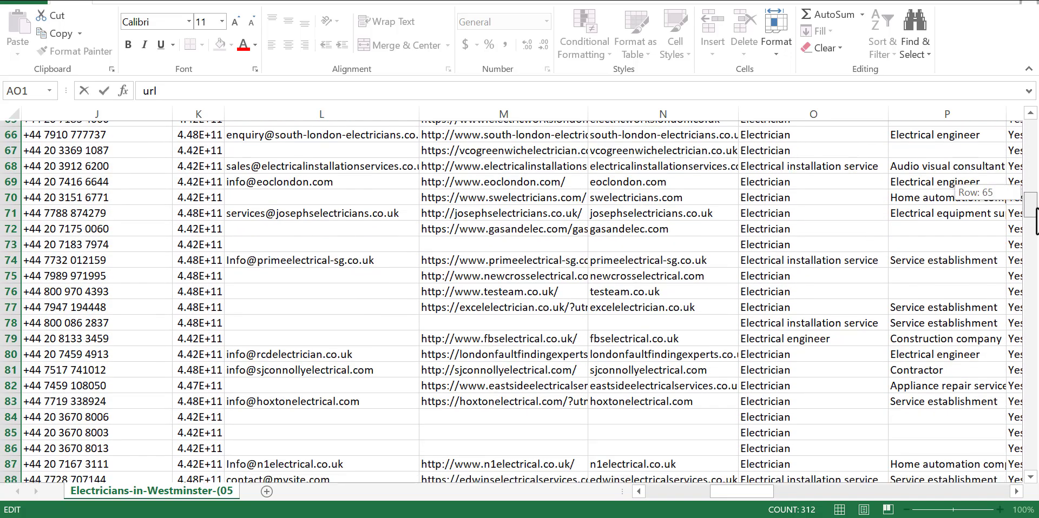
pyautogui.scroll(-3)
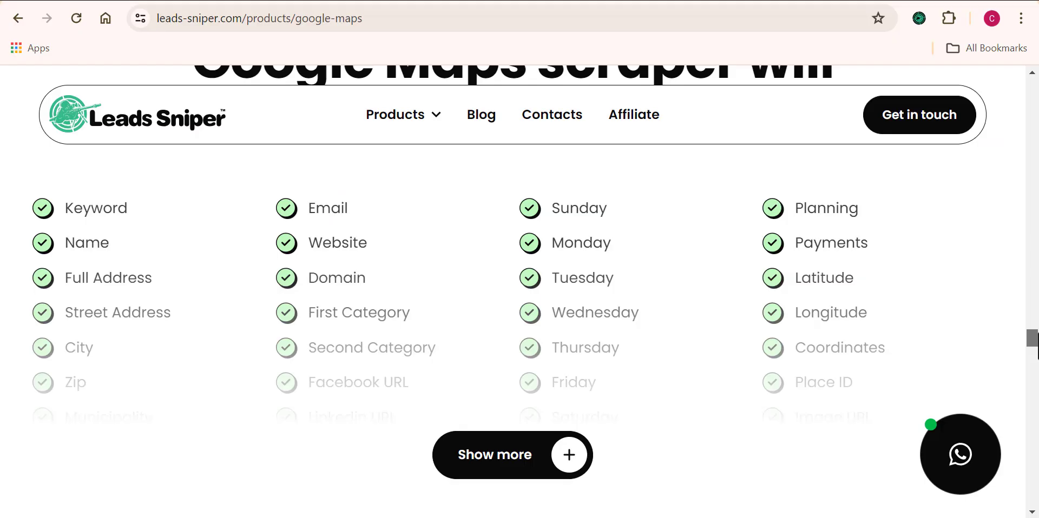
# Scroll the Leads Sniper page down to the Starter $149, Popular $267 and Best value $389 plans.
pyautogui.scroll(-3)
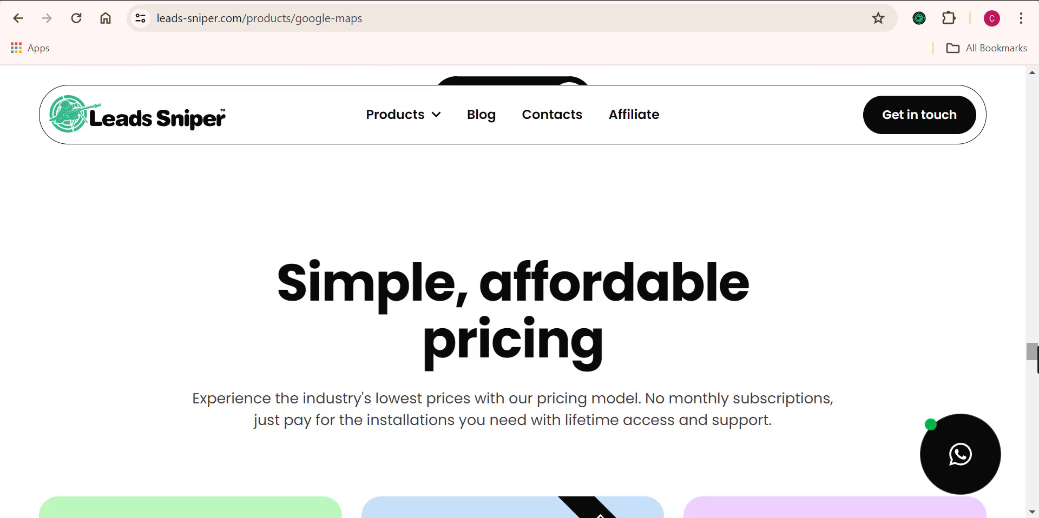
pyautogui.moveTo(1033, 358)
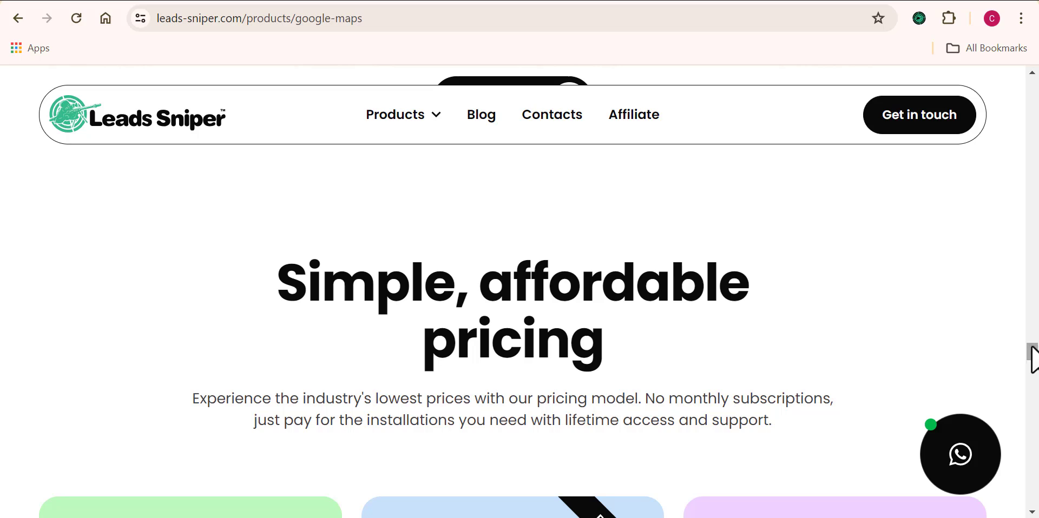
pyautogui.scroll(-3)
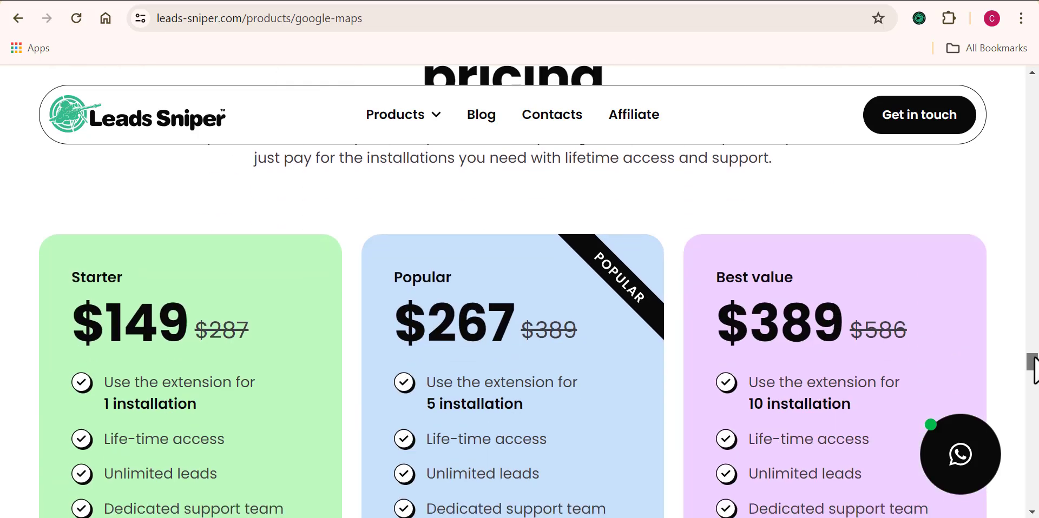
pyautogui.scroll(-3)
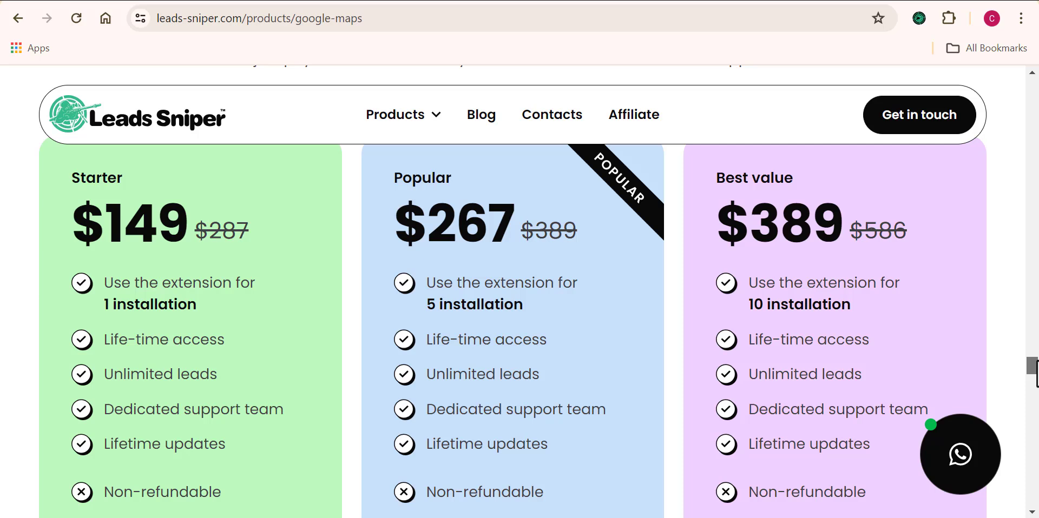